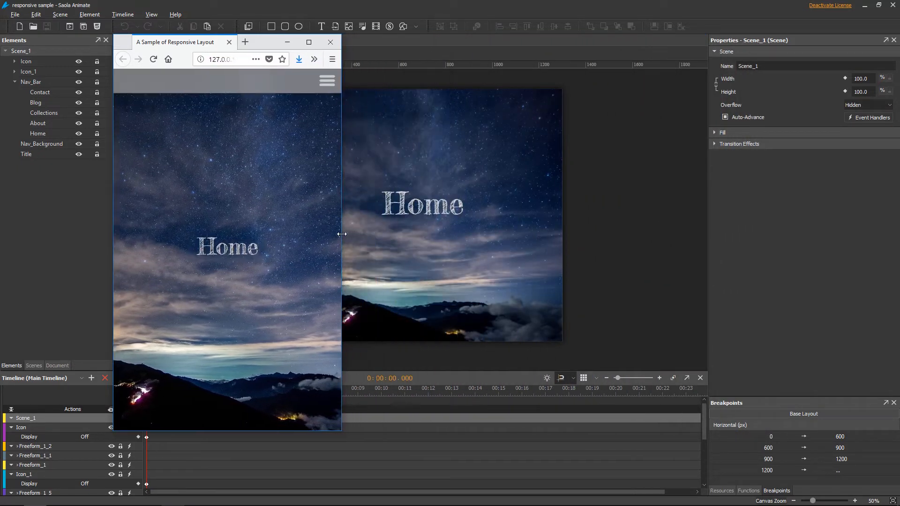
# Step: Widen the Firefox preview to check the desktop layout, then close the browser
pyautogui.moveTo(342, 235); pyautogui.dragTo(378, 238)
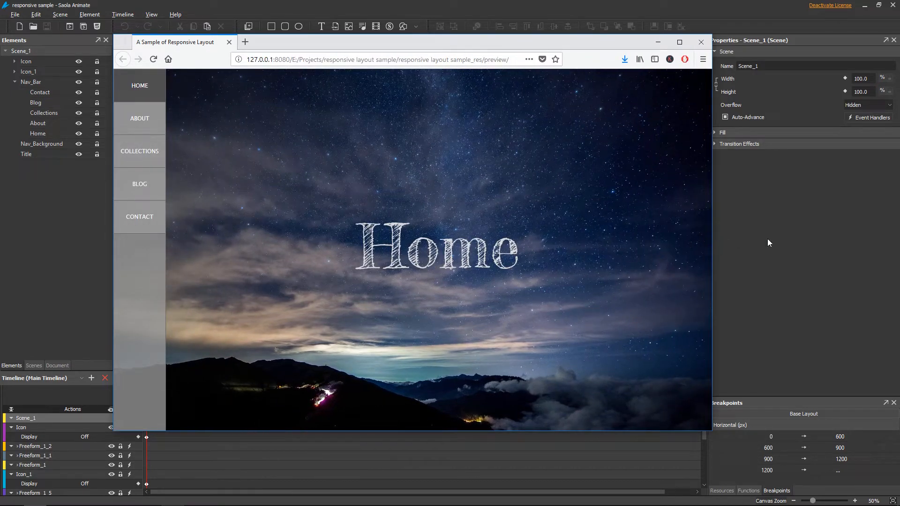
pyautogui.click(229, 41)
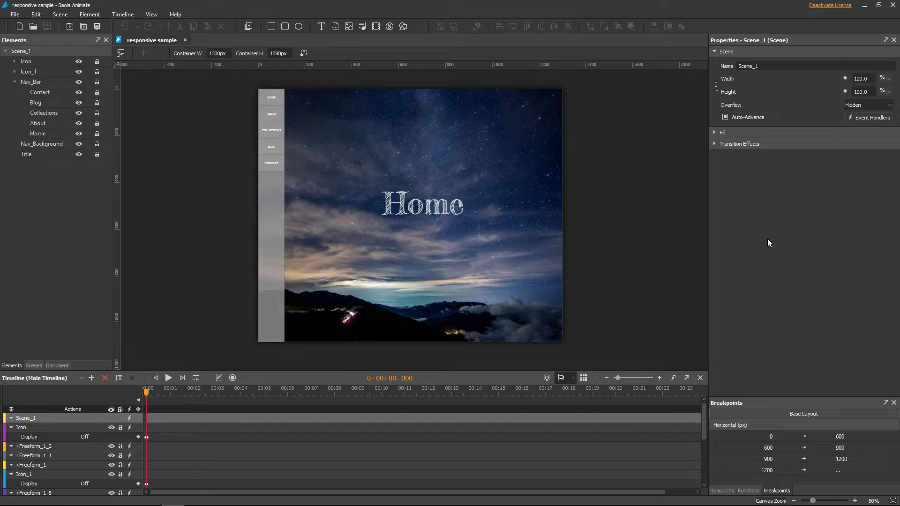
pyautogui.moveTo(120, 53)
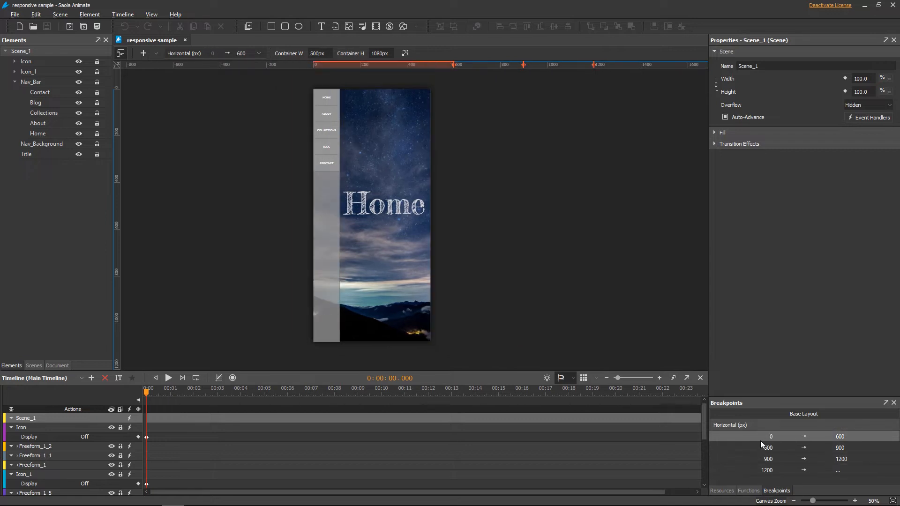
# Step: Show the canvas layout for the 1200 px and wider breakpoint
pyautogui.click(767, 470)
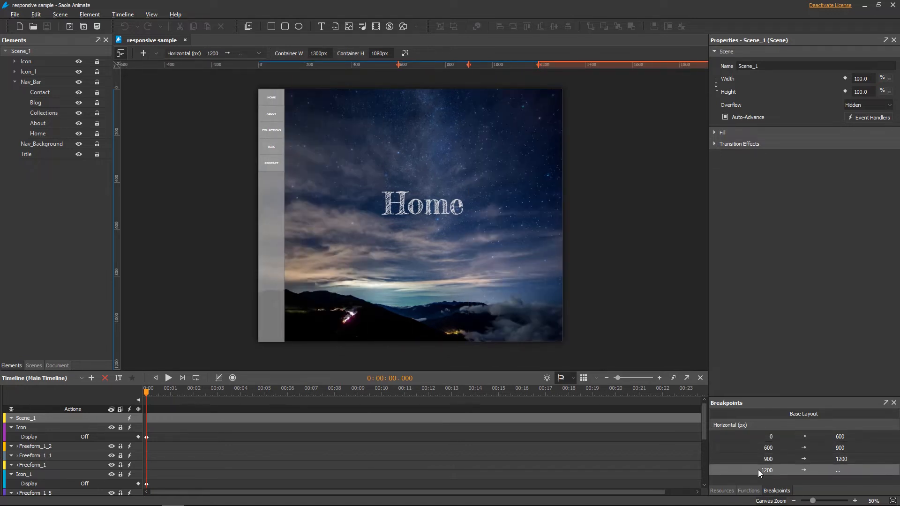
pyautogui.moveTo(405, 53)
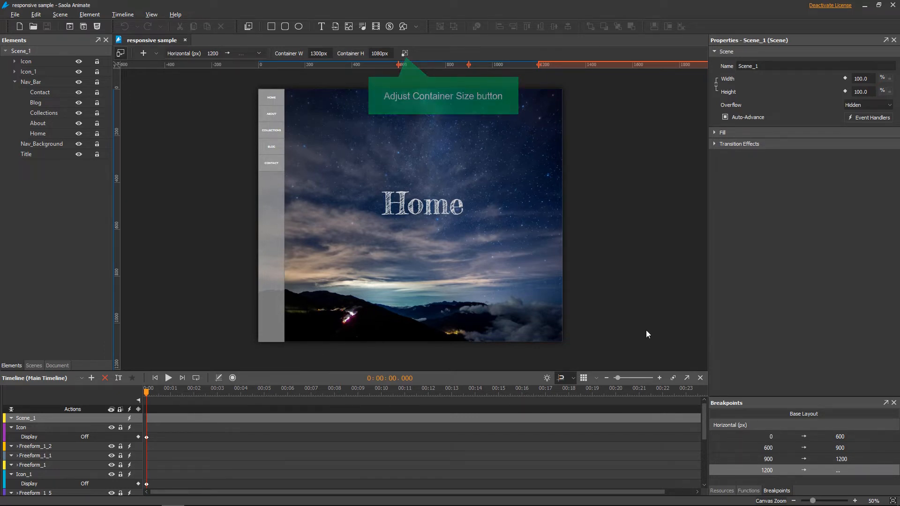
# Step: Turn on container resizing and drag the stage width to 1114 px
pyautogui.click(404, 53)
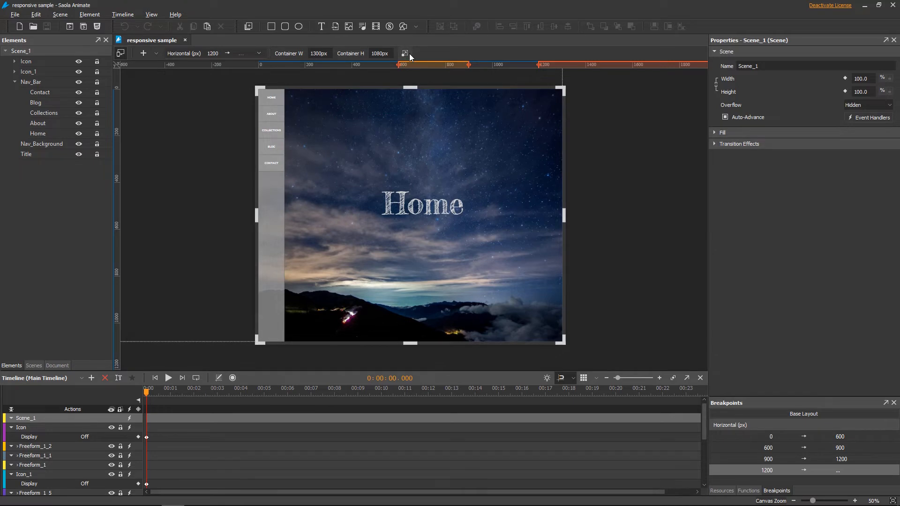
pyautogui.moveTo(562, 215); pyautogui.dragTo(610, 219)
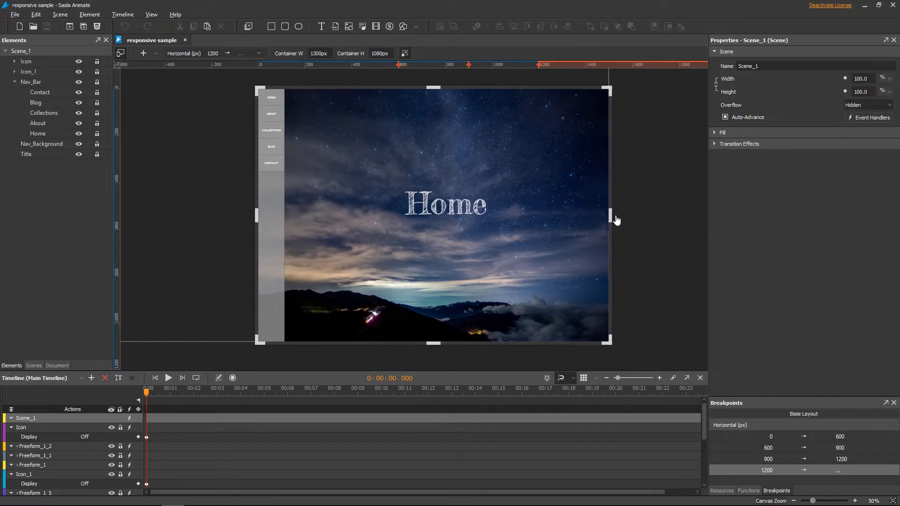
pyautogui.moveTo(611, 220); pyautogui.dragTo(554, 213)
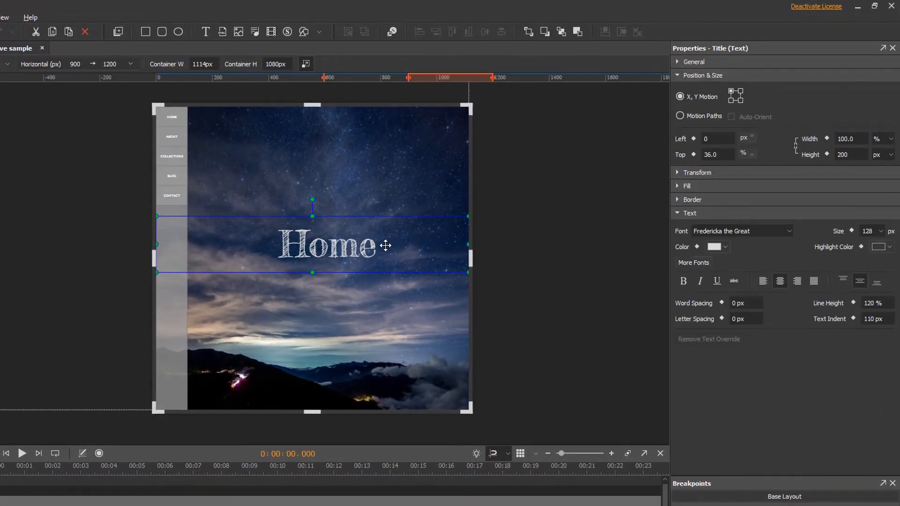
# Step: Lower the Title's font size, entering 90 and then 50
pyautogui.click(869, 231)
pyautogui.write('100')
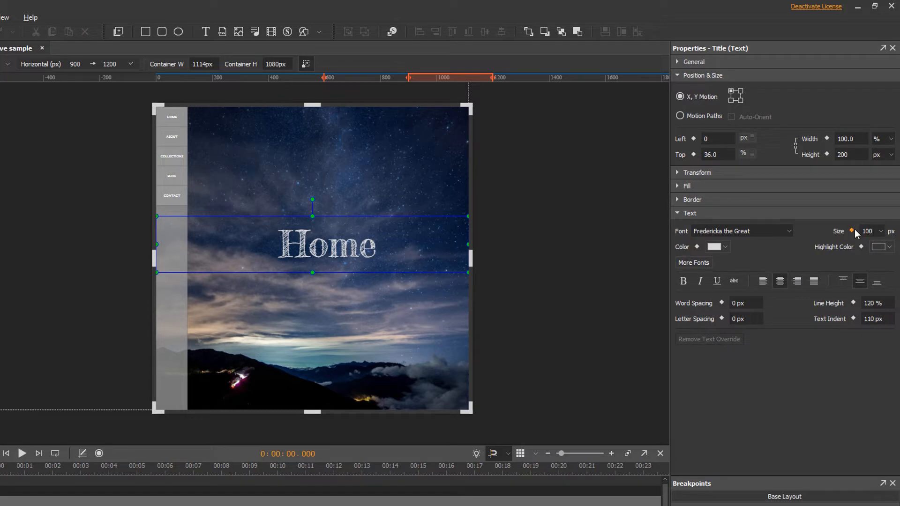
pyautogui.write('90')
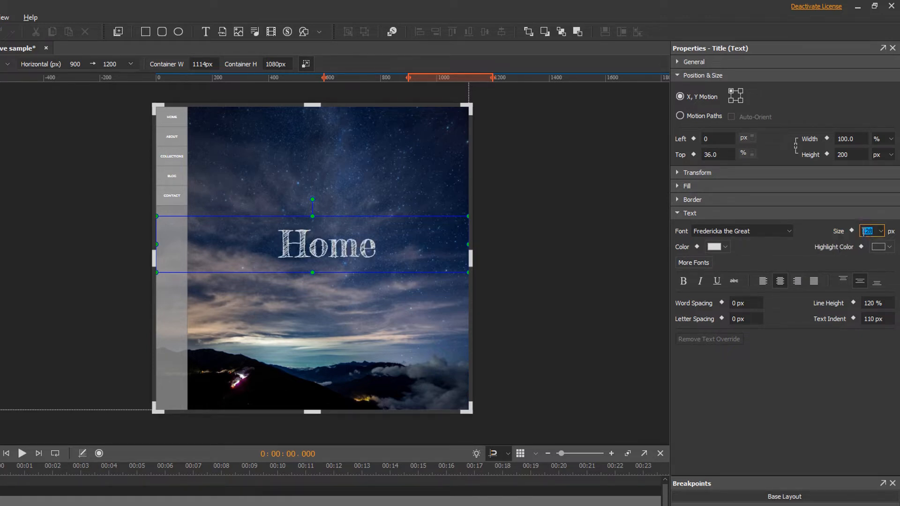
pyautogui.write('50')
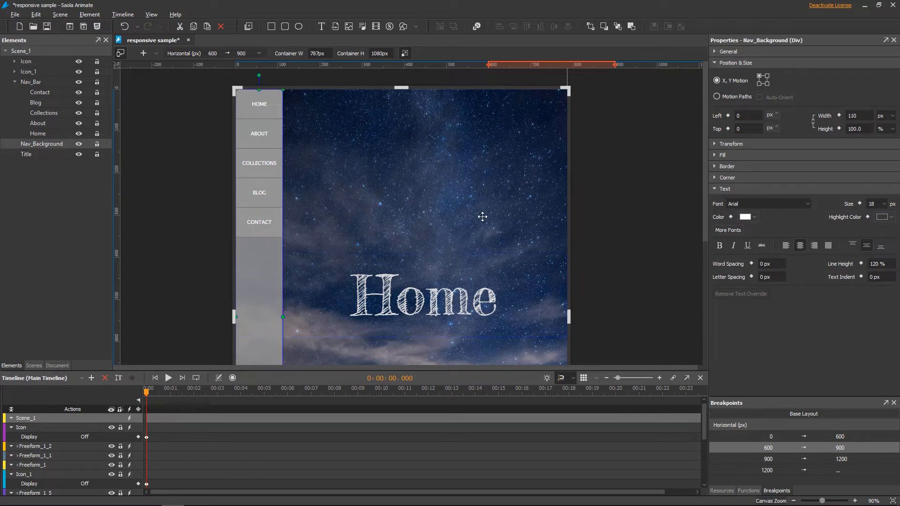
# Step: Set Nav_Background to 100% width and 70 px height, and Nav_Bar to 100% width
pyautogui.click(857, 116)
pyautogui.write('100')
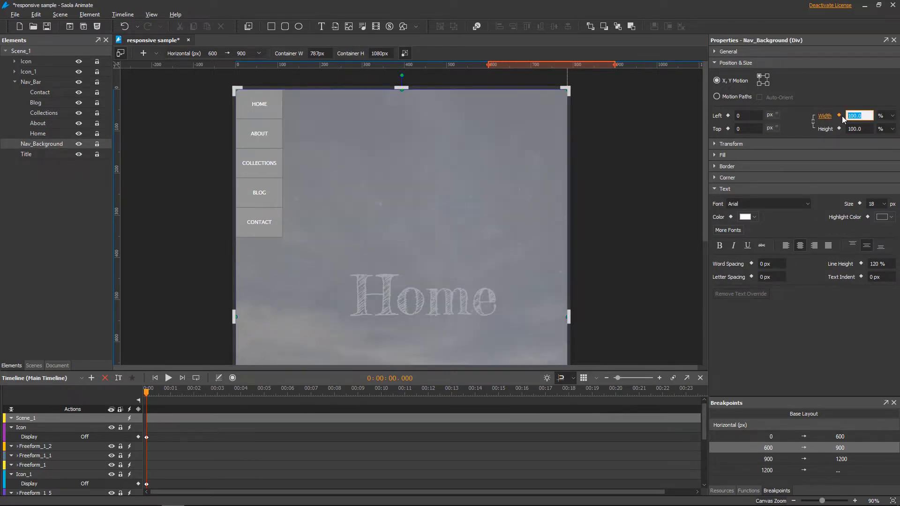
pyautogui.click(855, 128)
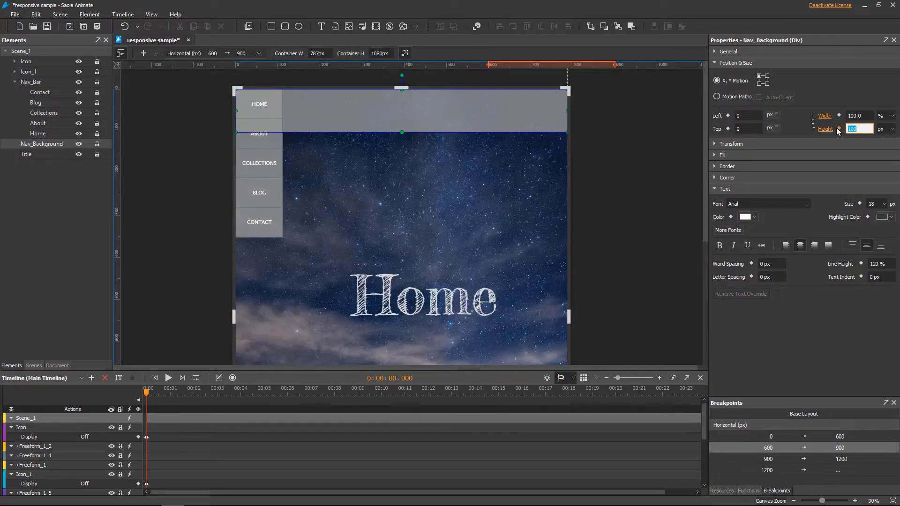
pyautogui.write('70')
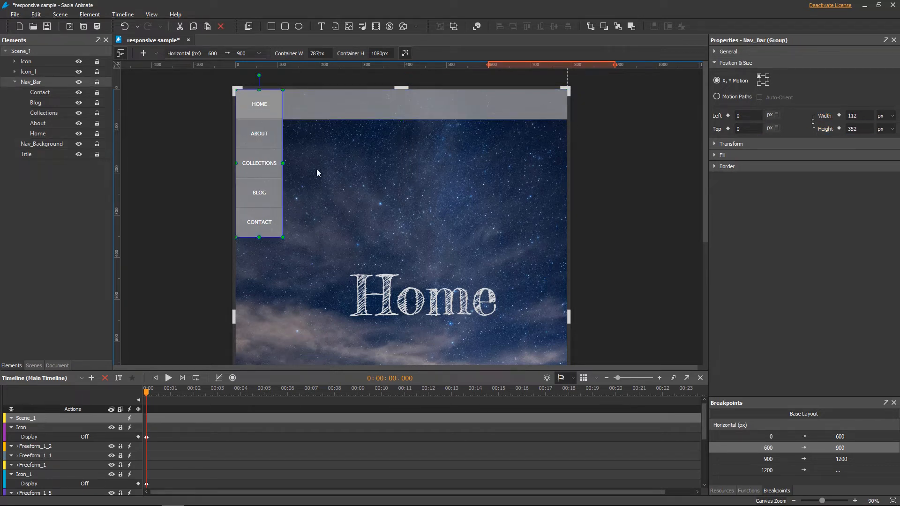
pyautogui.click(886, 115)
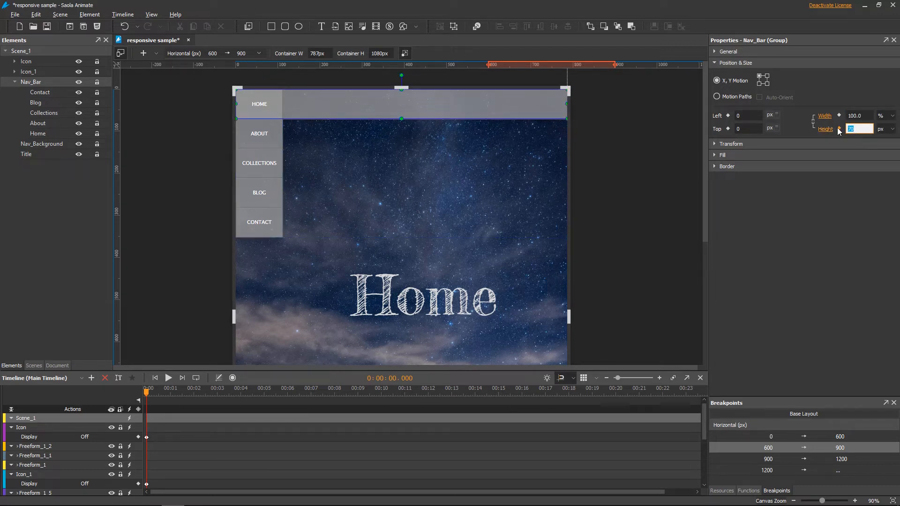
# Step: Position the nav buttons in a single row, moving Contact to the bar's right end
pyautogui.click(259, 222)
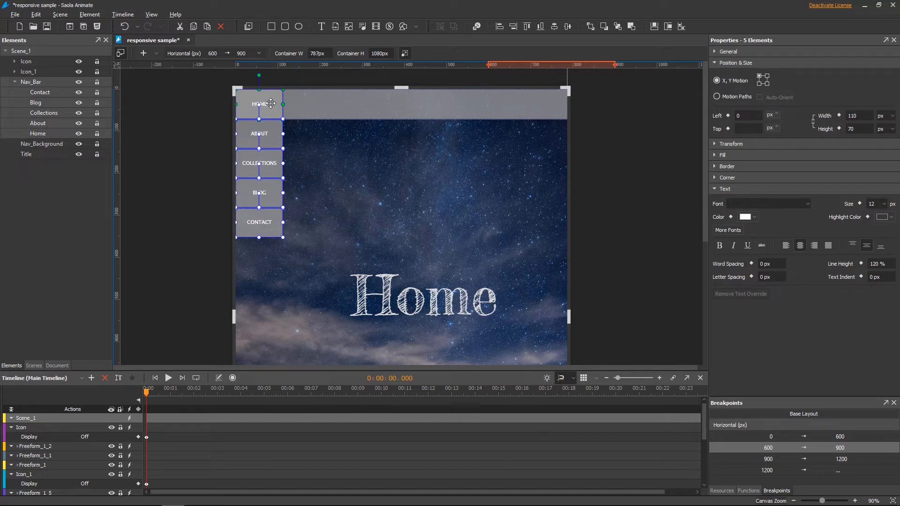
pyautogui.moveTo(600, 116)
pyautogui.write('20')
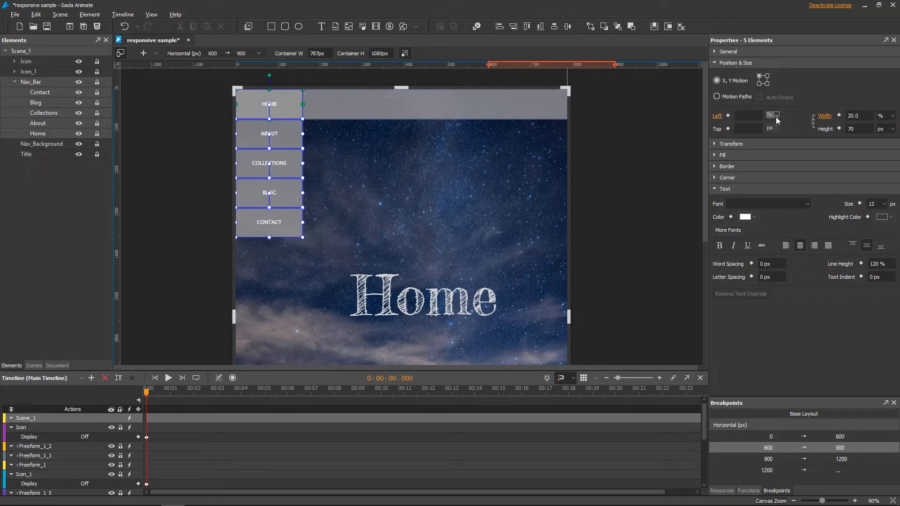
pyautogui.click(38, 134)
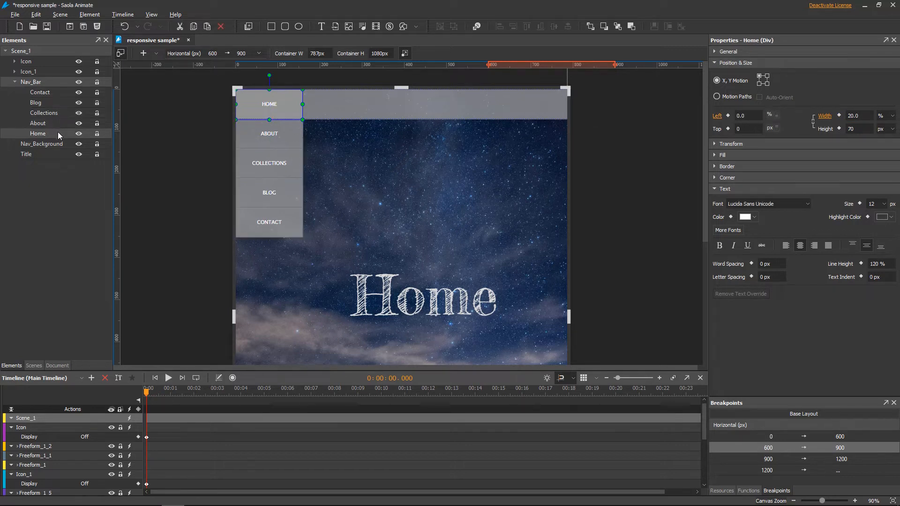
pyautogui.click(748, 116)
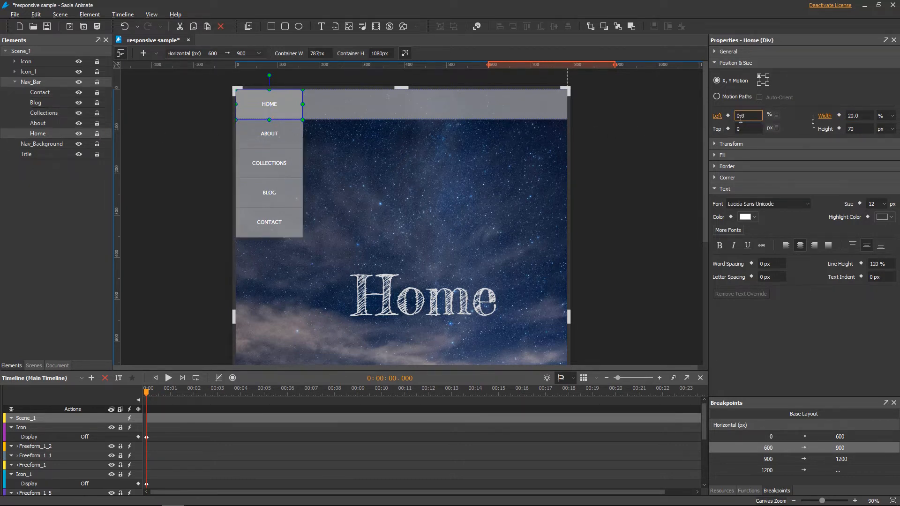
pyautogui.click(38, 123)
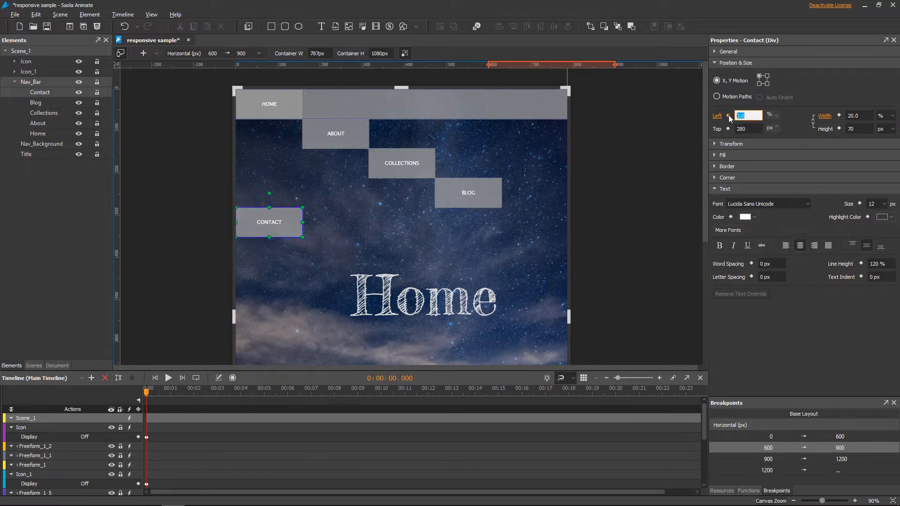
pyautogui.moveTo(268, 222); pyautogui.dragTo(534, 222)
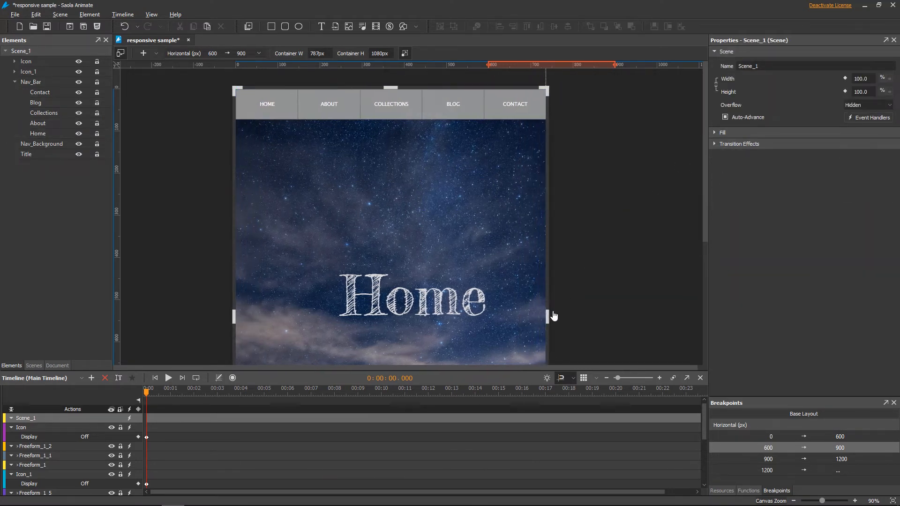
# Step: Give the Home title a 64 px font size and 0 px text indent
pyautogui.moveTo(548, 316); pyautogui.dragTo(523, 315)
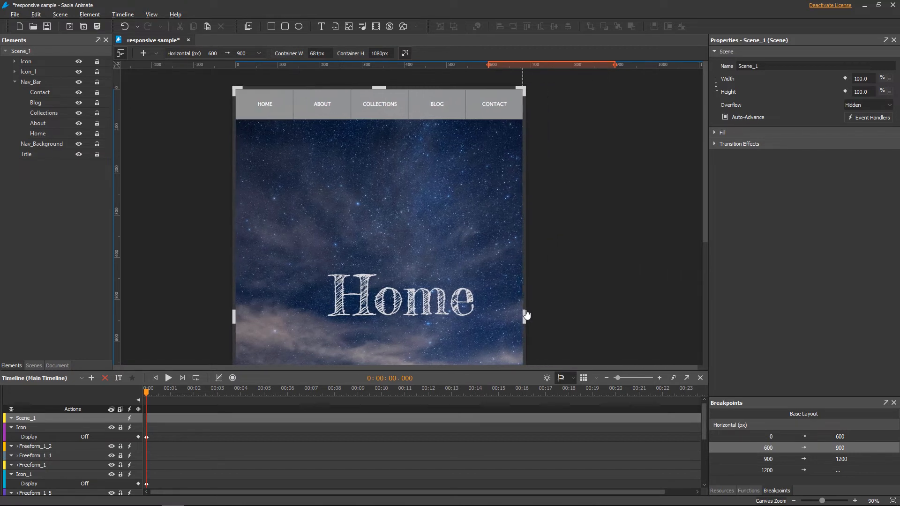
pyautogui.click(401, 297)
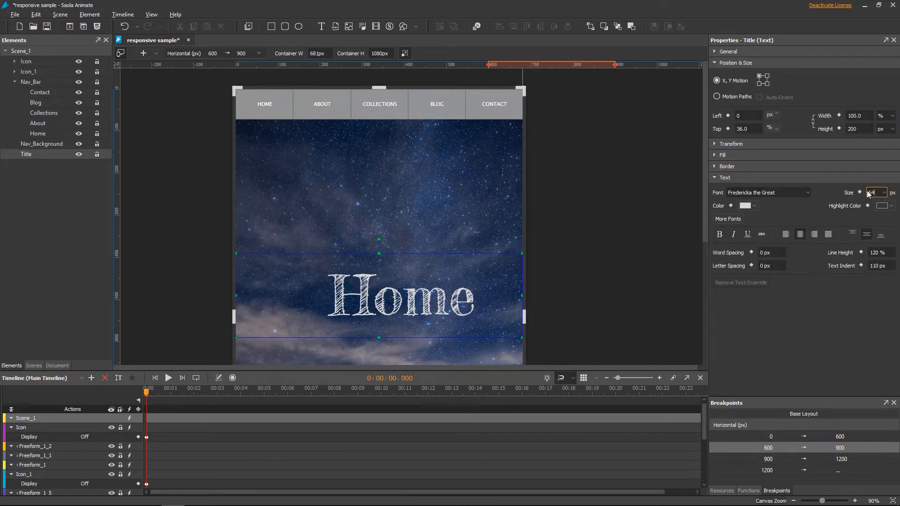
pyautogui.write('64')
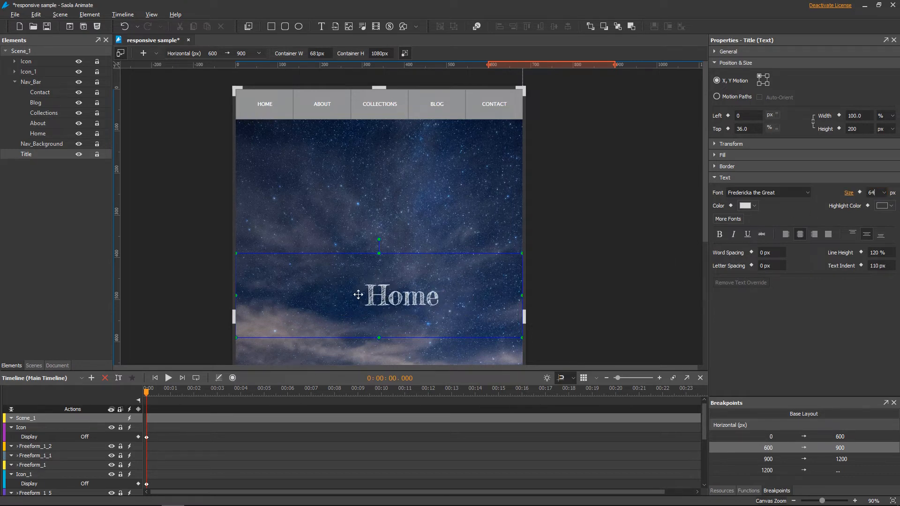
pyautogui.click(878, 266)
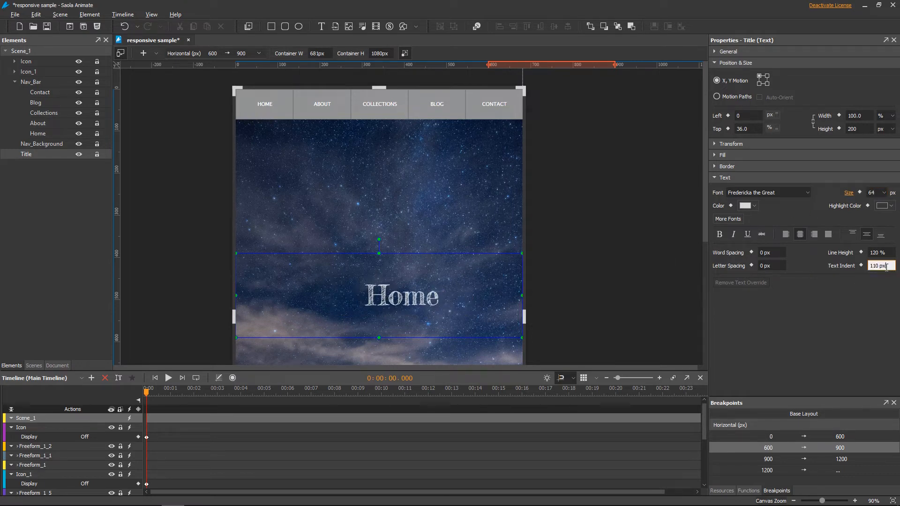
pyautogui.write('0')
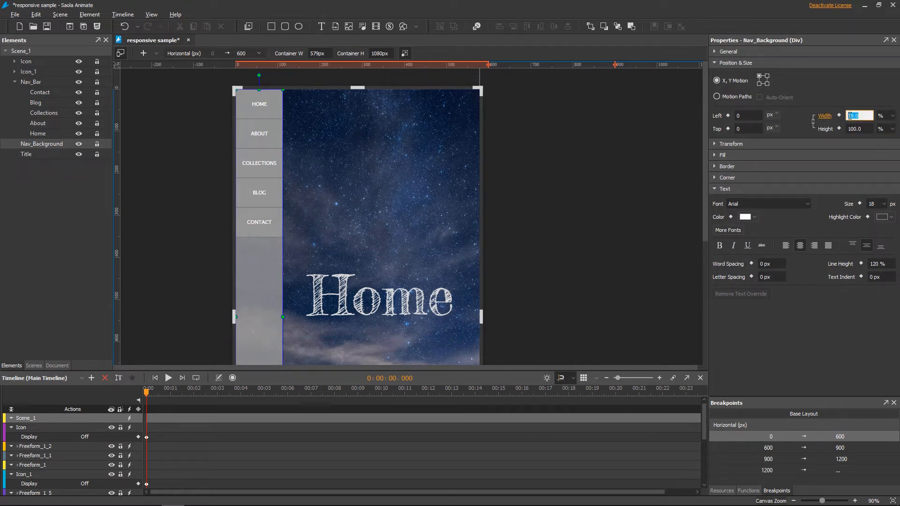
# Step: Set Nav_Background width to 100% and switch Display on for Icon and Icon_1
pyautogui.click(886, 115)
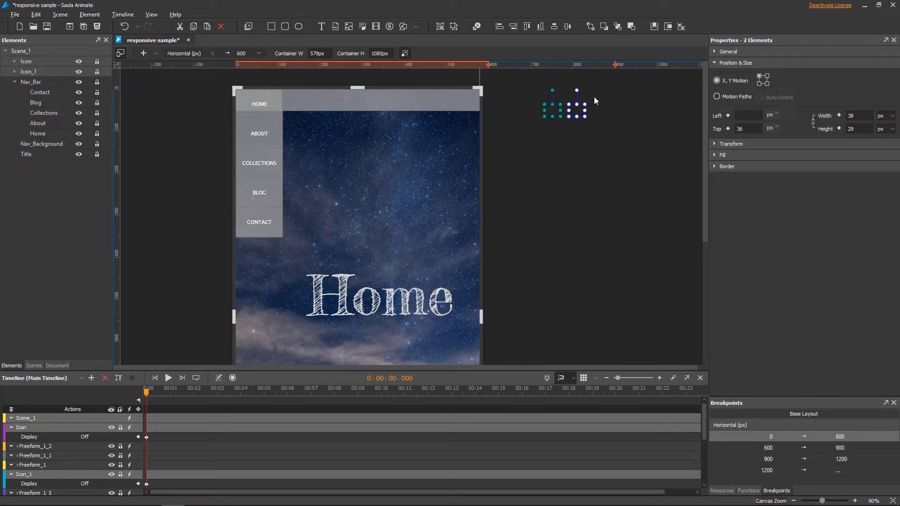
pyautogui.click(758, 116)
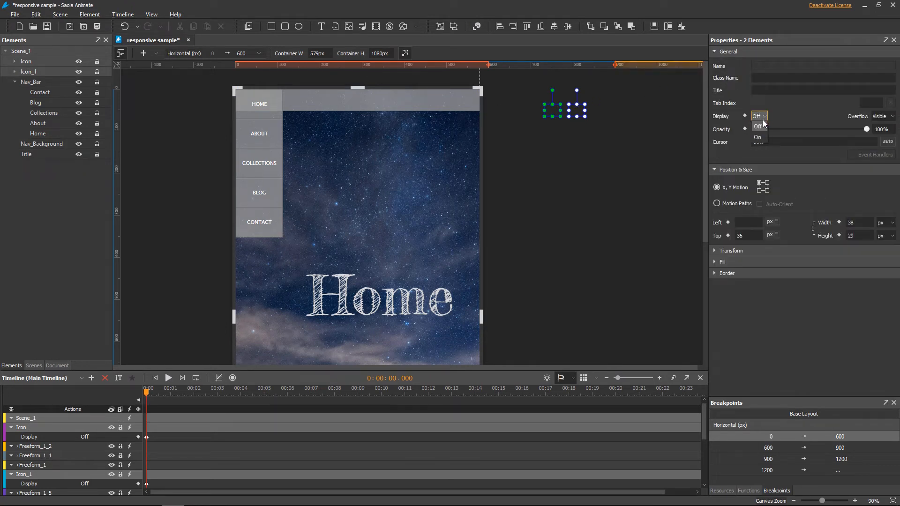
pyautogui.click(759, 138)
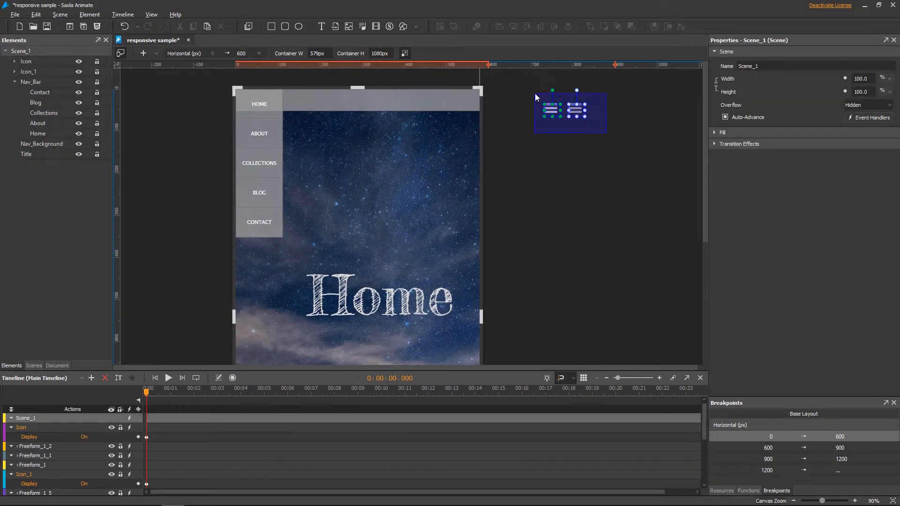
# Step: Select both hamburger icon elements and pin them to the container's top-right corner
pyautogui.click(564, 107)
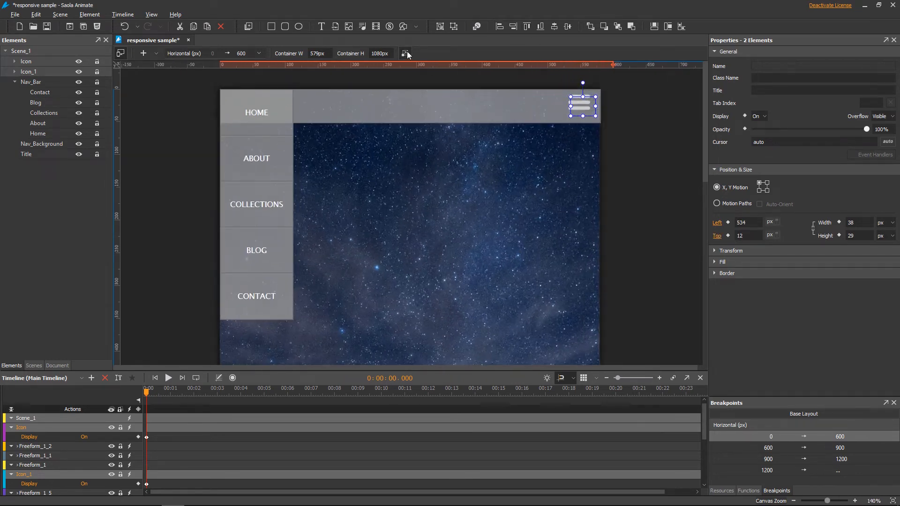
pyautogui.moveTo(767, 186)
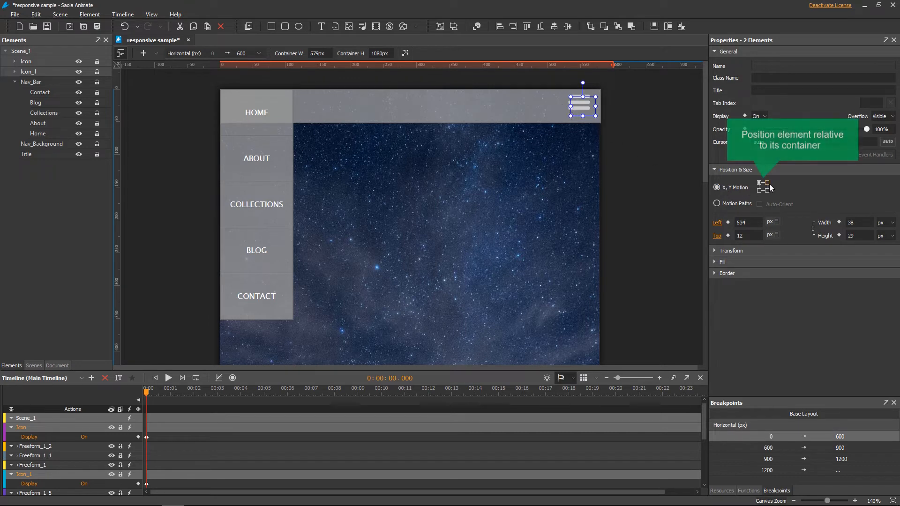
pyautogui.click(767, 187)
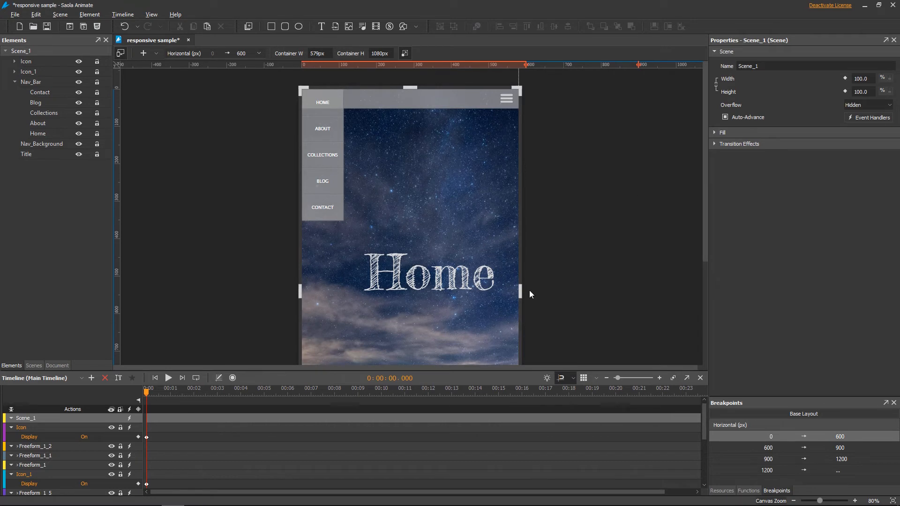
# Step: Make Nav_Bar and its five buttons 100% wide, then shrink the bar's height to 261 px
pyautogui.click(769, 447)
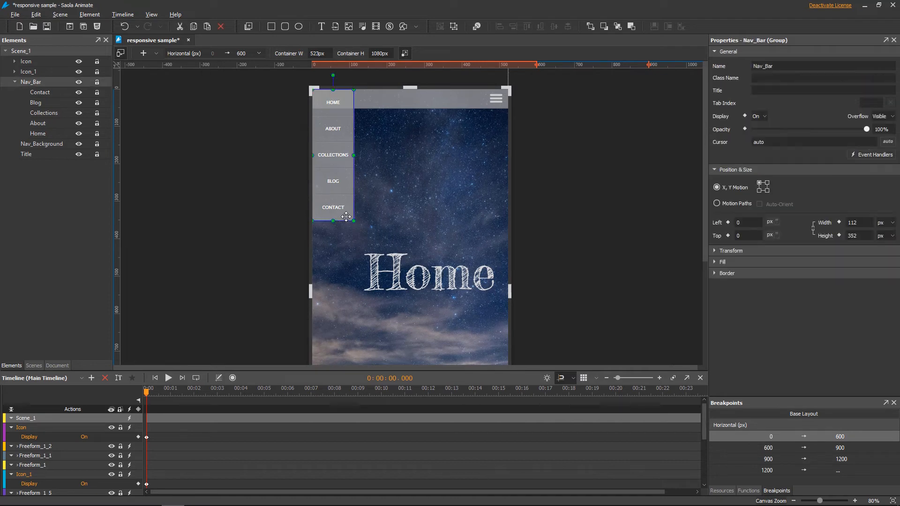
pyautogui.click(885, 223)
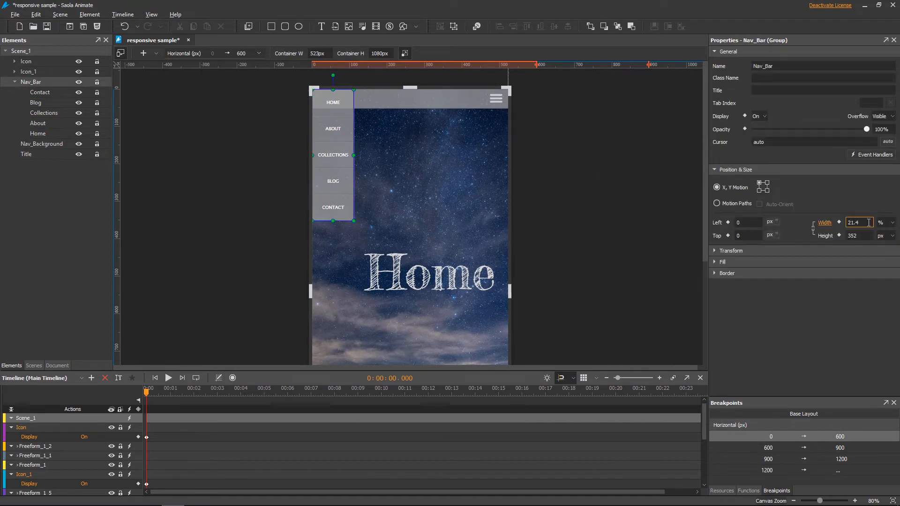
pyautogui.write('100.0')
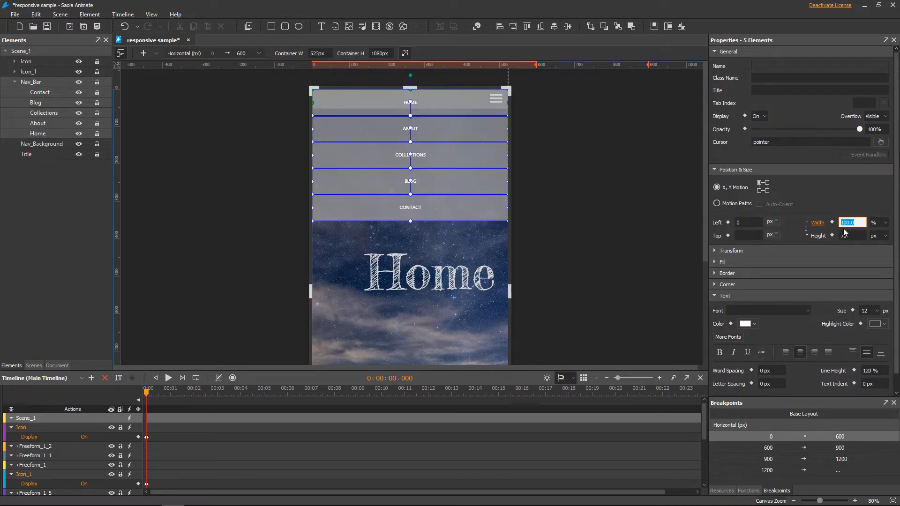
pyautogui.click(852, 235)
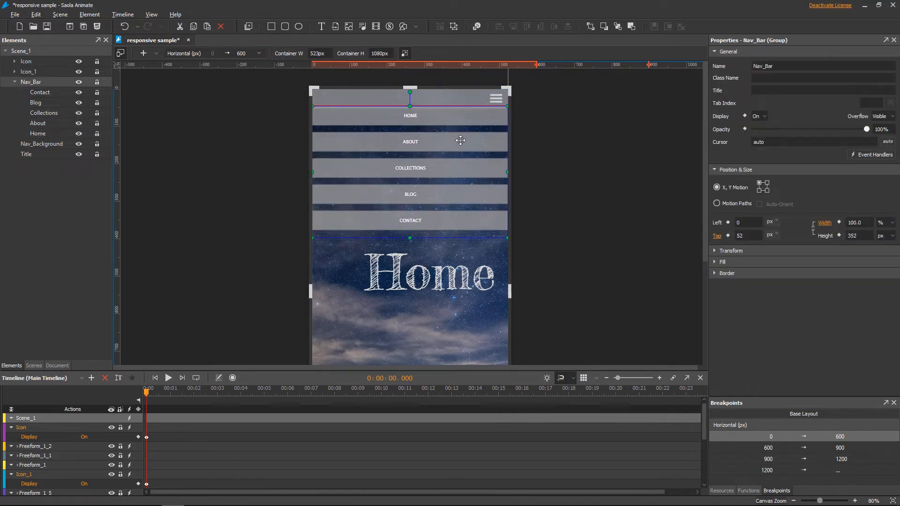
pyautogui.click(409, 141)
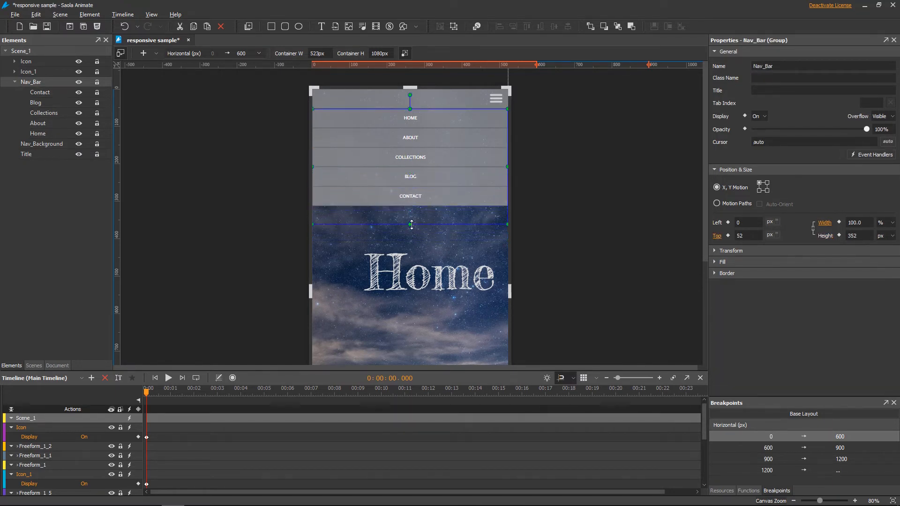
pyautogui.moveTo(411, 224); pyautogui.dragTo(410, 207)
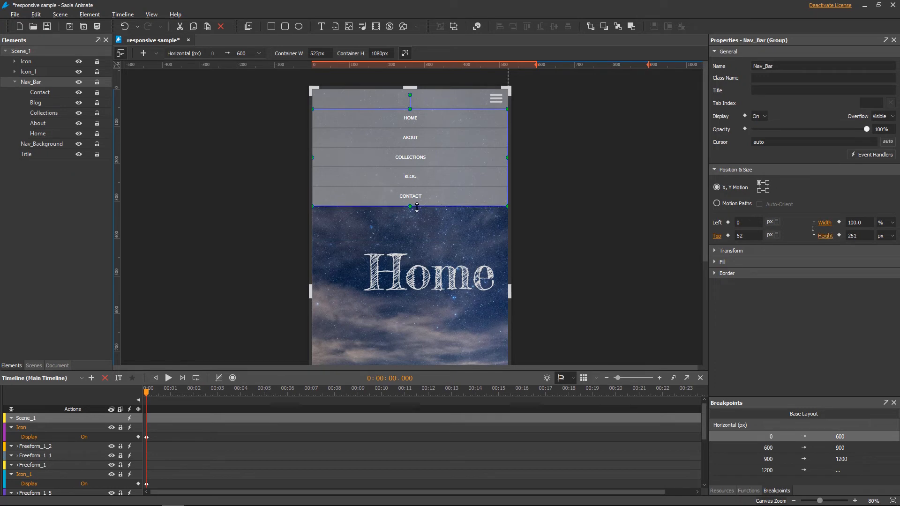
pyautogui.moveTo(417, 208)
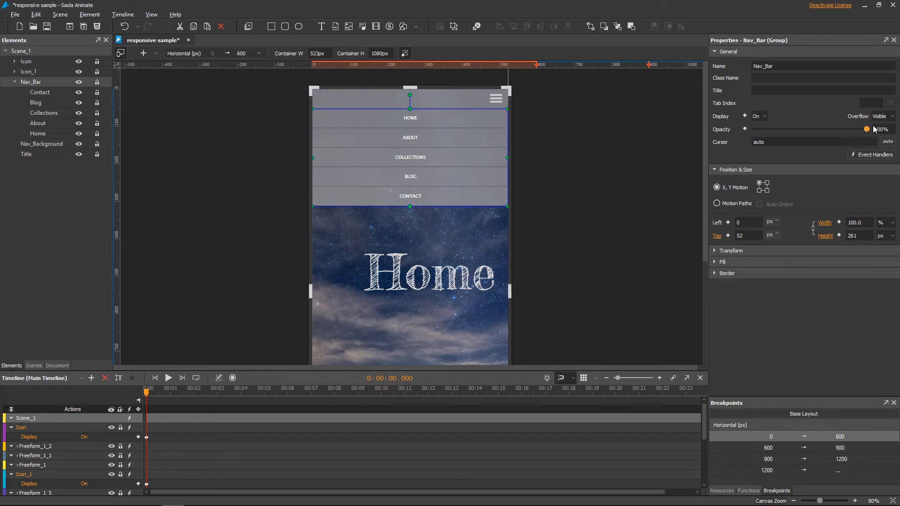
# Step: Set Nav_Bar's overflow to Hidden and its height to 0 px
pyautogui.click(884, 116)
pyautogui.write('0')
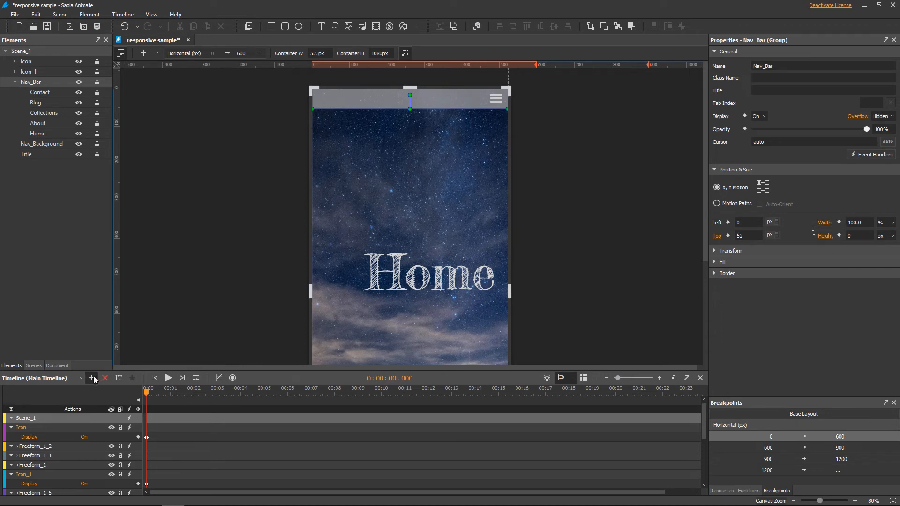
# Step: Add a Navigation timeline animating Nav_Bar height from 0 to 261 px at 0.5s, and preview it
pyautogui.click(91, 378)
pyautogui.write('Navigation')
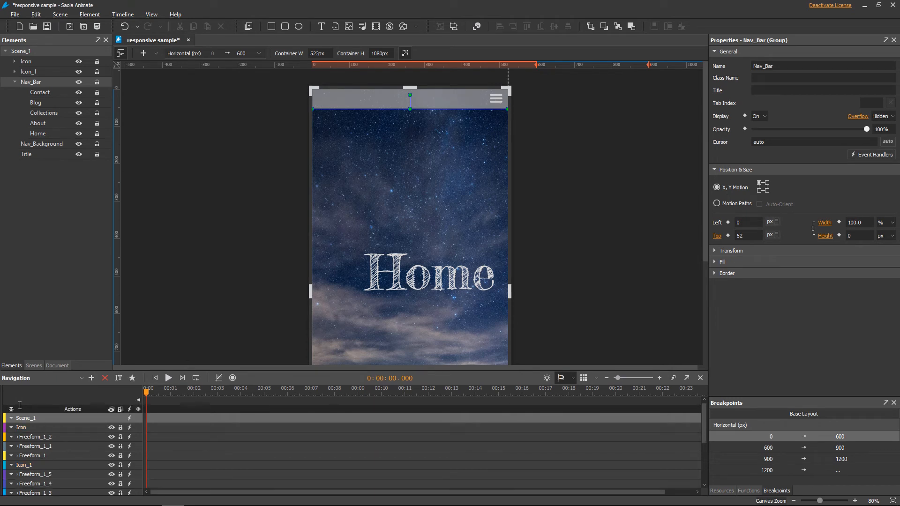
pyautogui.moveTo(458, 351)
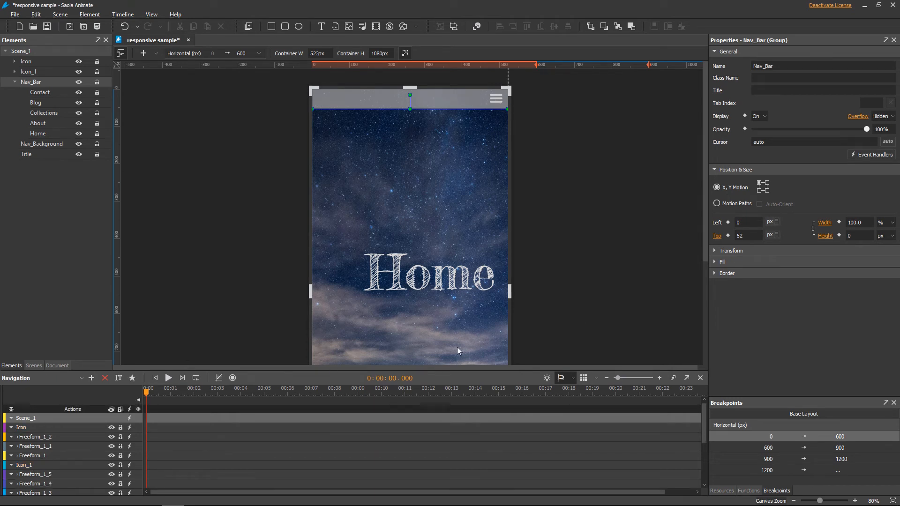
pyautogui.moveTo(615, 301)
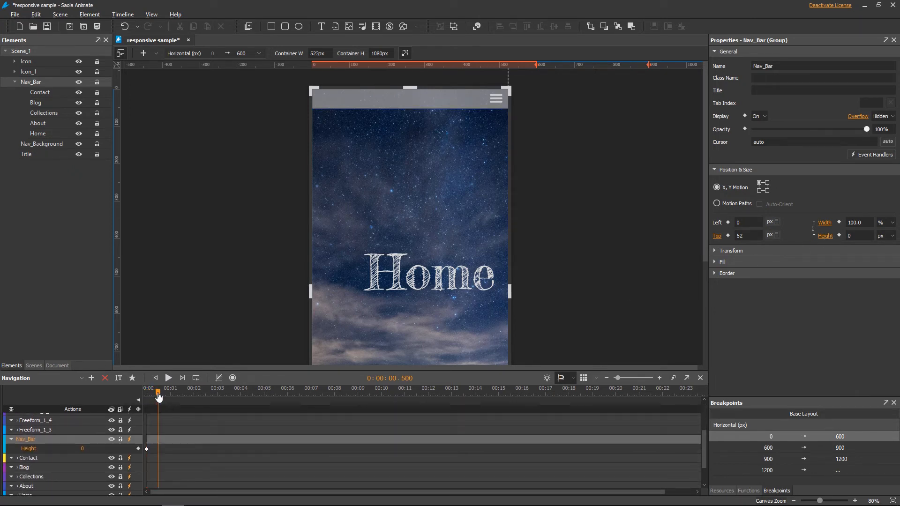
pyautogui.click(146, 449)
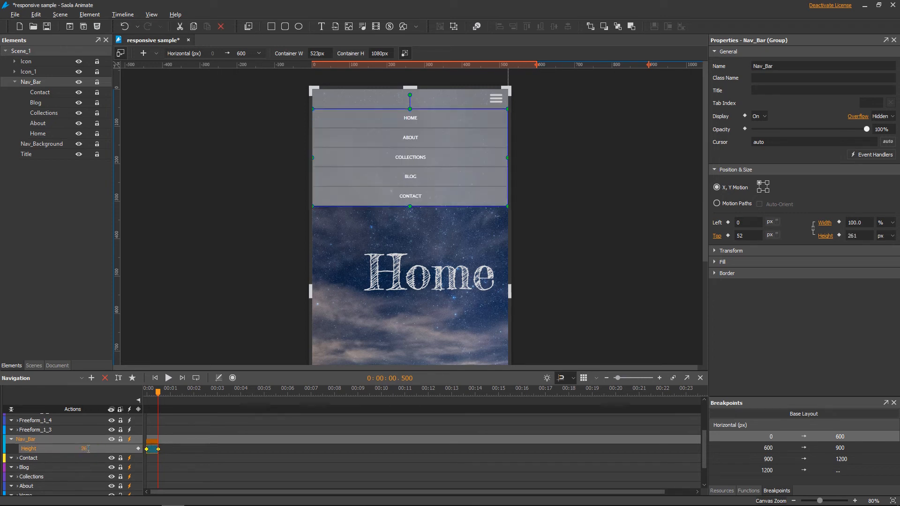
pyautogui.click(168, 378)
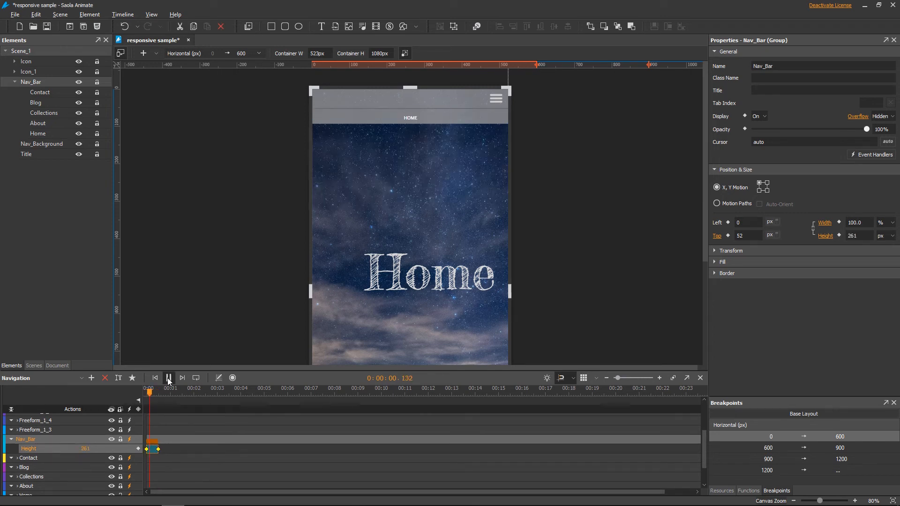
pyautogui.click(168, 378)
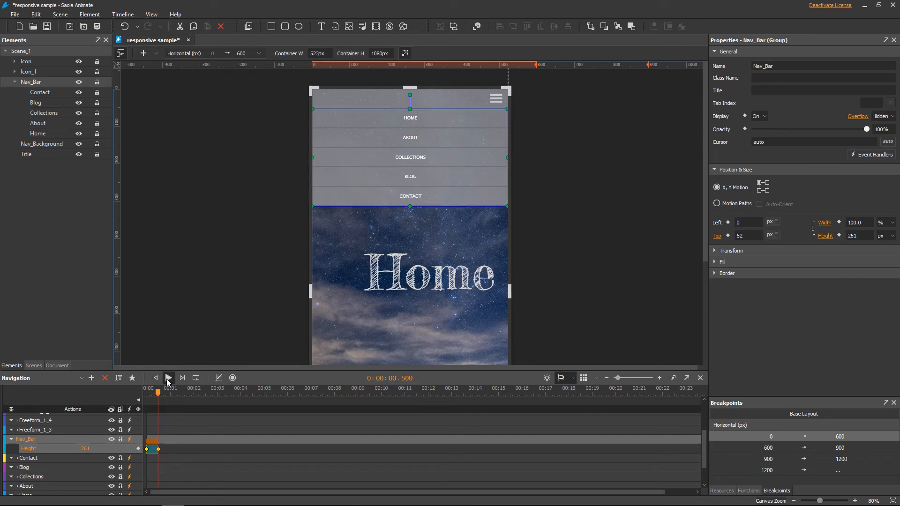
pyautogui.click(154, 378)
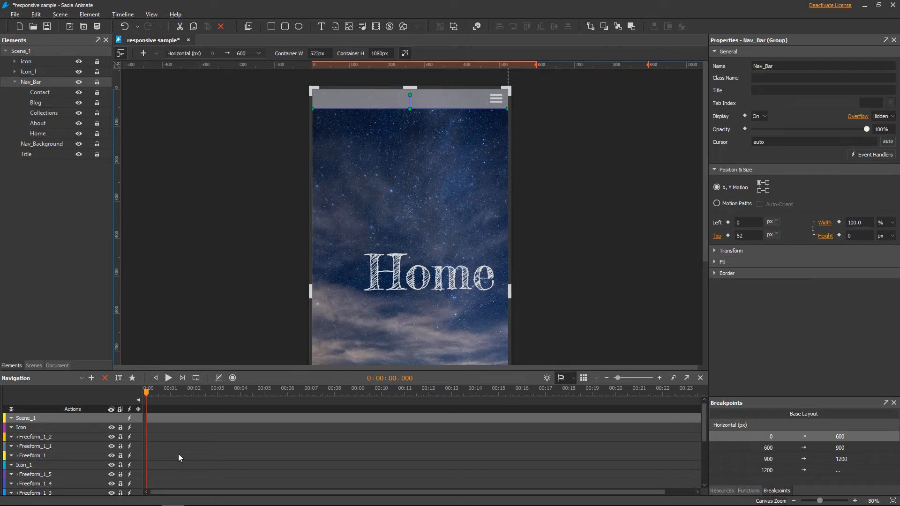
pyautogui.moveTo(151, 440)
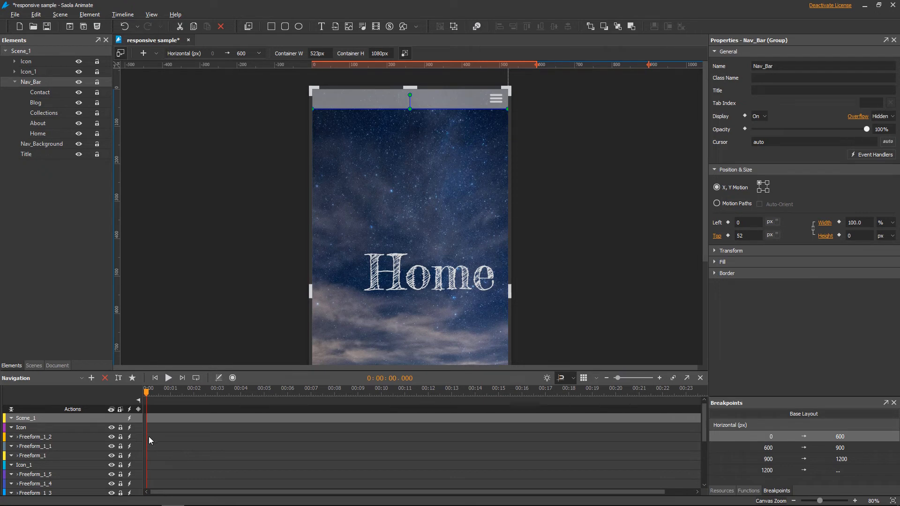
# Step: Add Icon Mouse Click actions: Start Timeline (Navigation) and Hide Element (Icon)
pyautogui.click(873, 154)
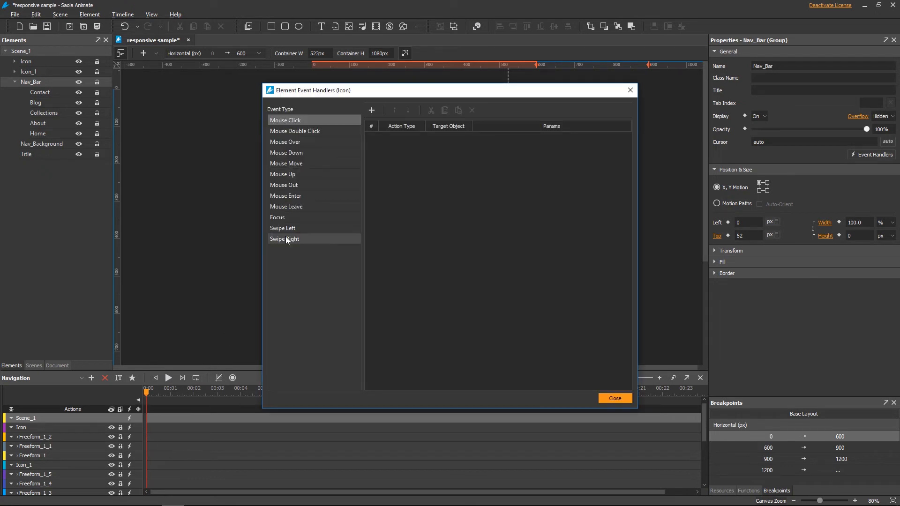
pyautogui.click(371, 109)
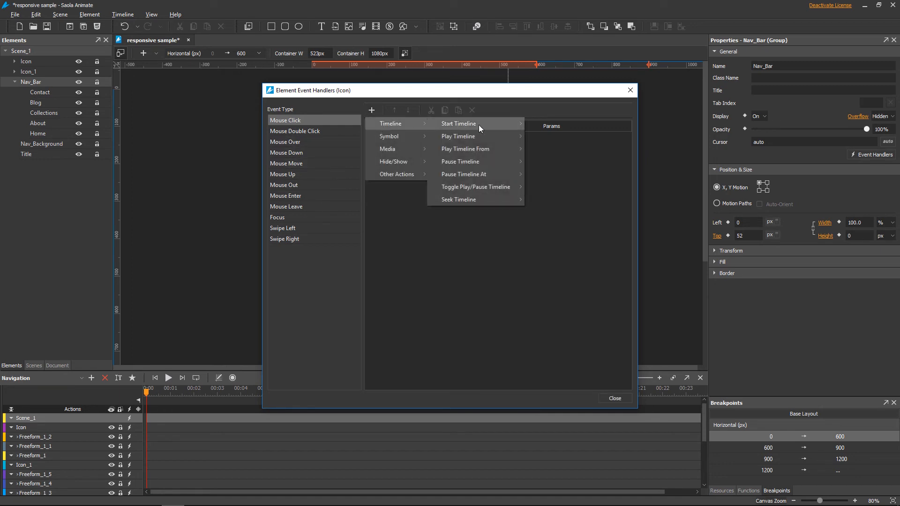
pyautogui.click(458, 123)
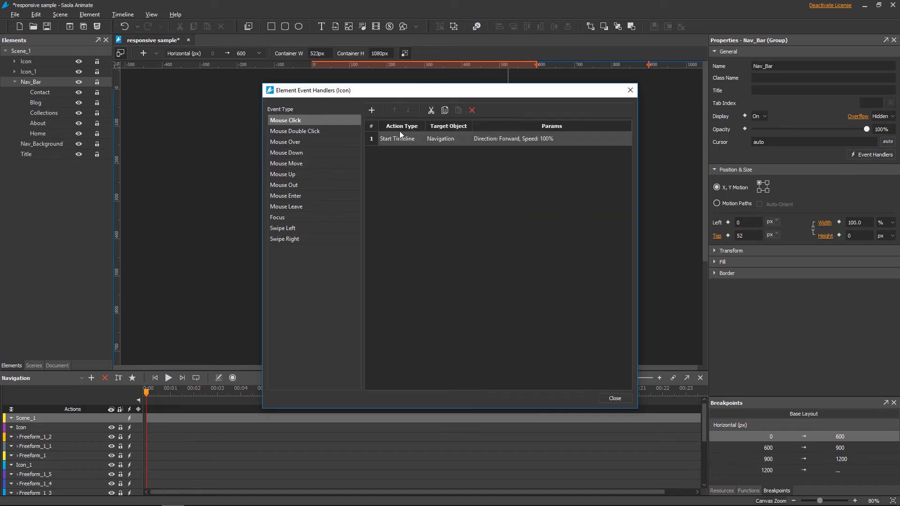
pyautogui.click(371, 110)
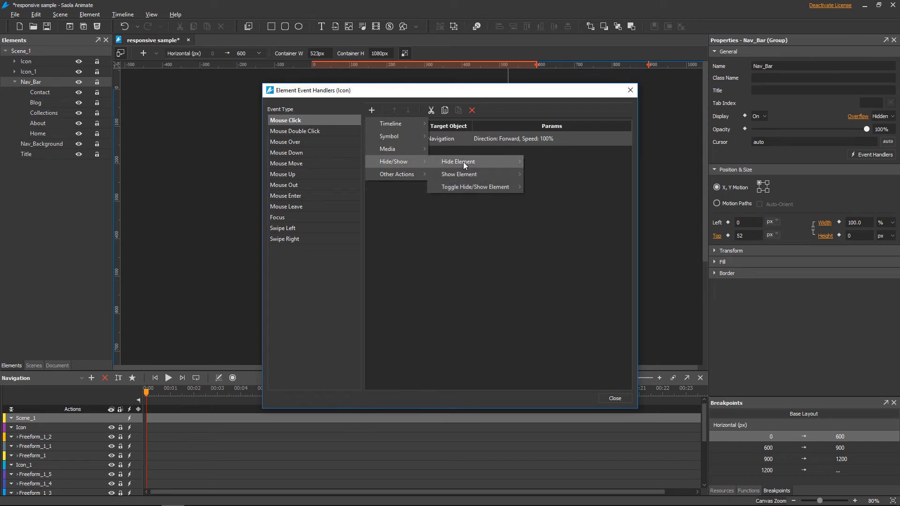
pyautogui.click(458, 162)
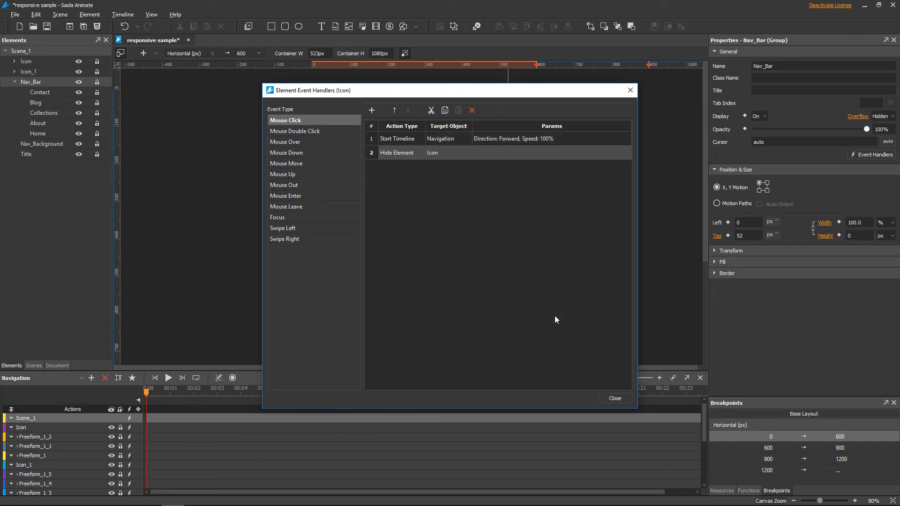
pyautogui.click(613, 399)
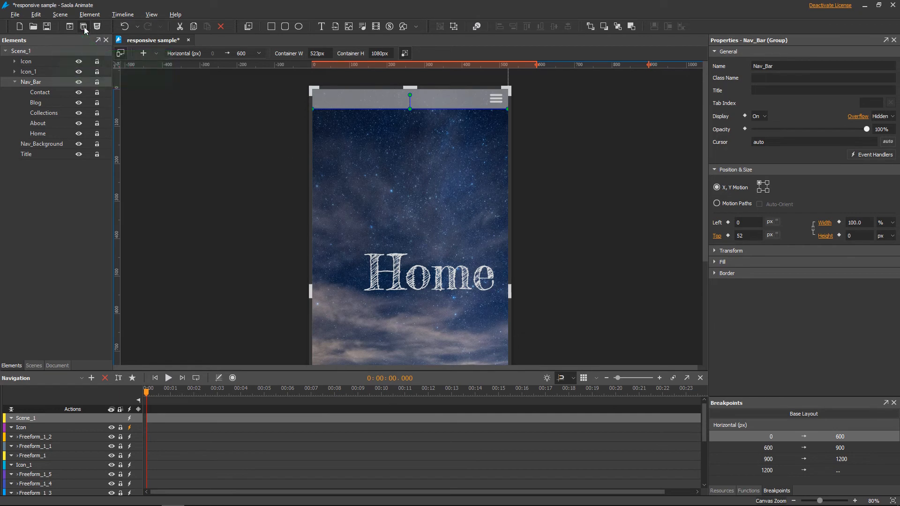
# Step: Preview the page in Firefox at phone width and click the hamburger icon
pyautogui.click(84, 26)
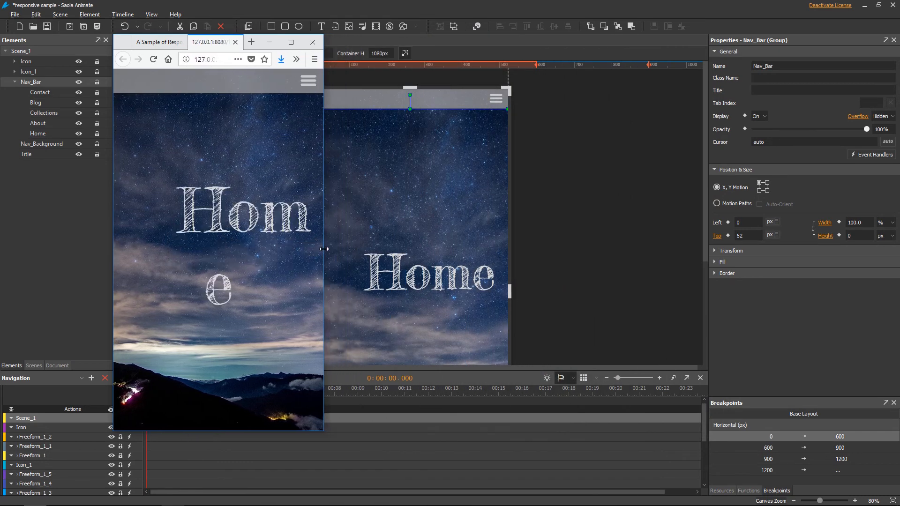
pyautogui.moveTo(309, 85)
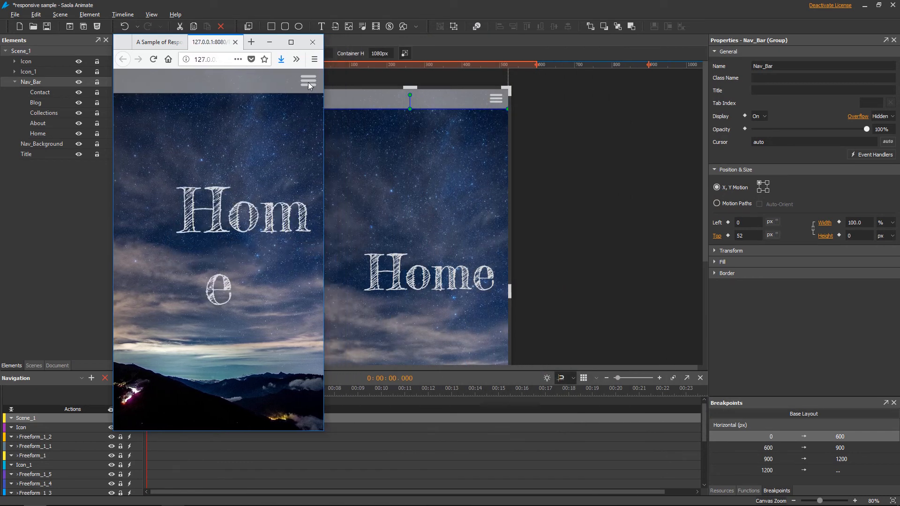
pyautogui.click(308, 80)
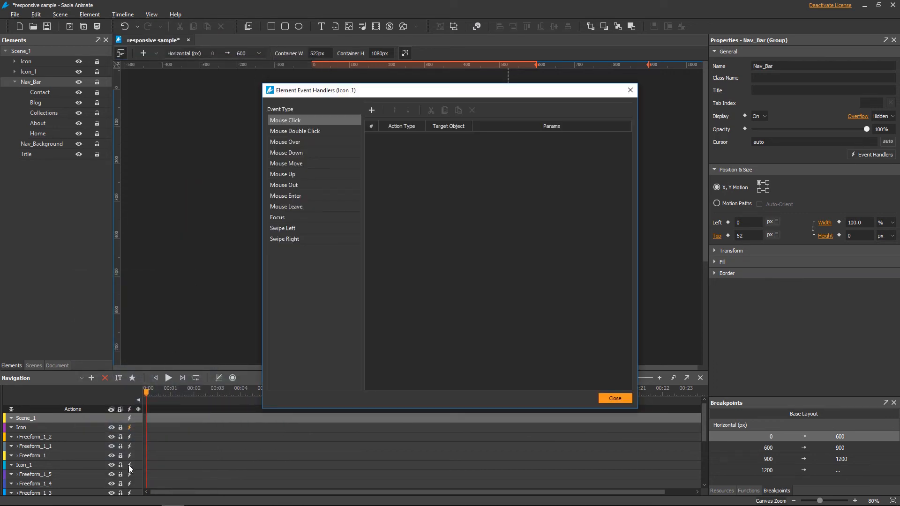
# Step: Add Icon_1 Mouse Click actions: Start Timeline Navigation backward and Show Element Icon
pyautogui.click(371, 109)
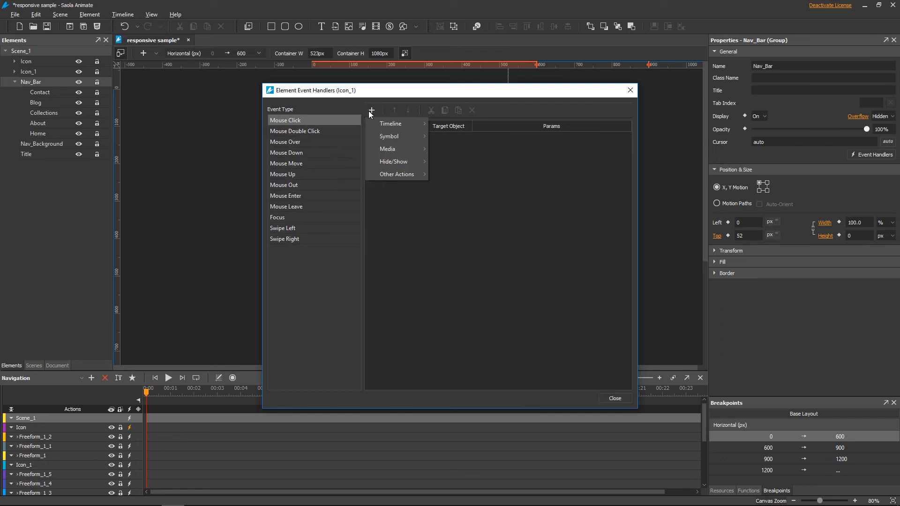
pyautogui.moveTo(458, 123)
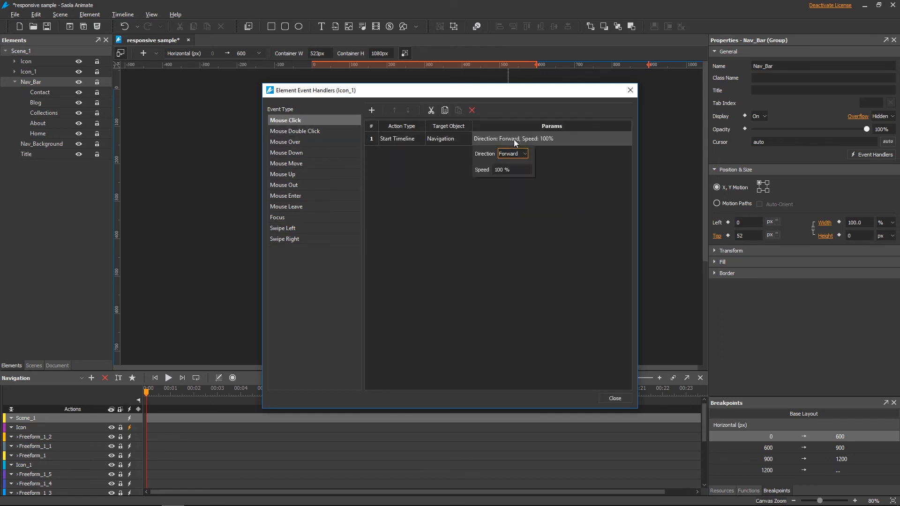
pyautogui.click(512, 153)
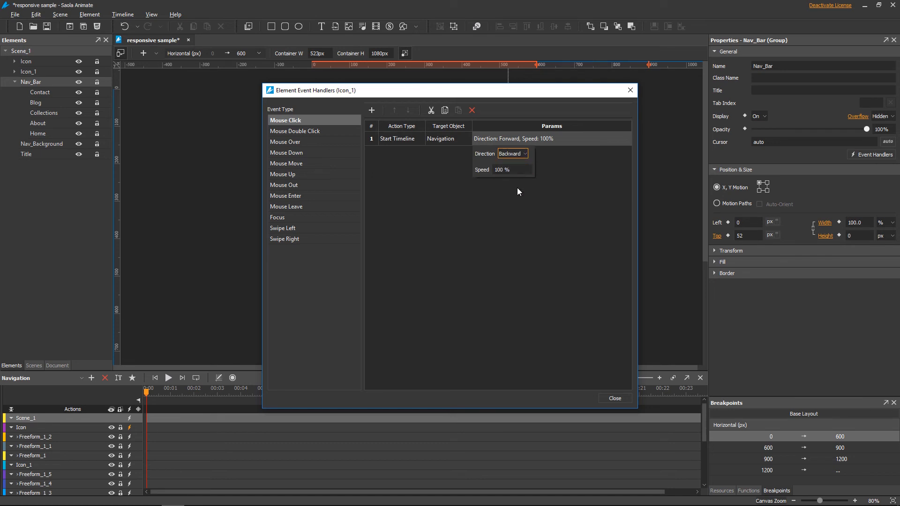
pyautogui.click(372, 110)
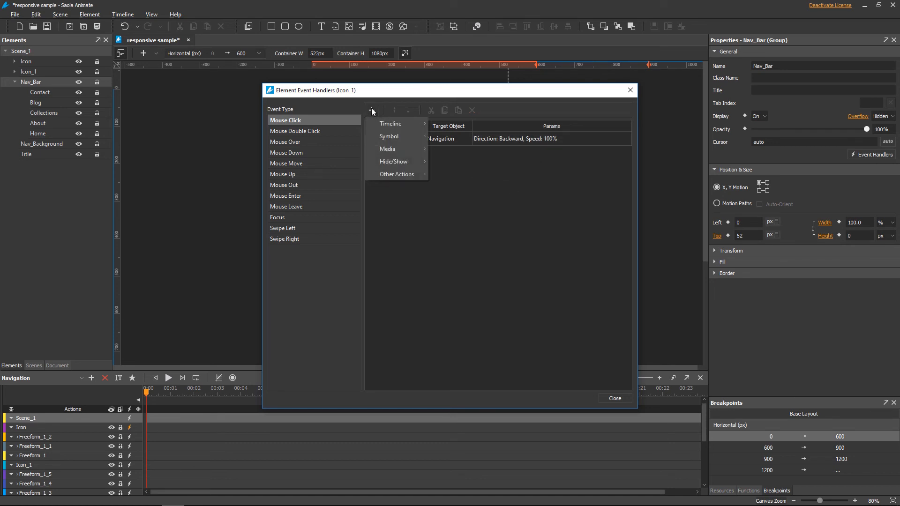
pyautogui.moveTo(460, 174)
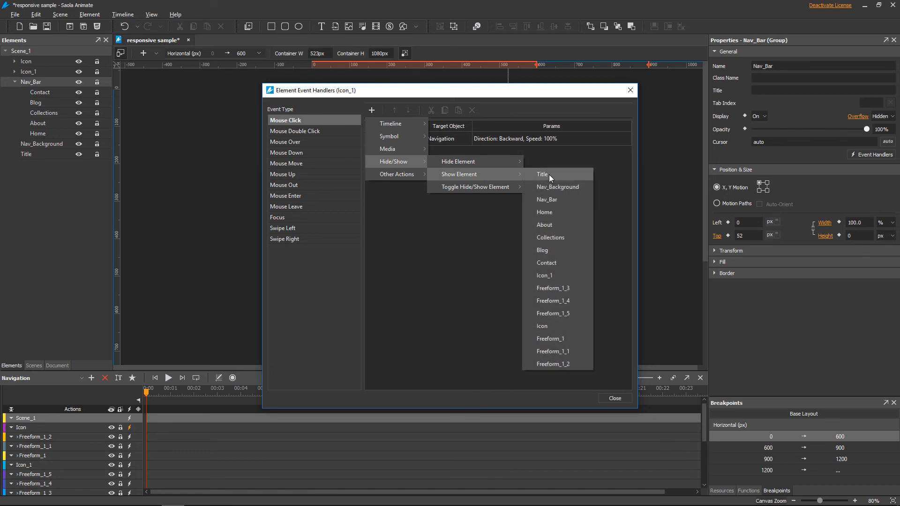
pyautogui.click(541, 326)
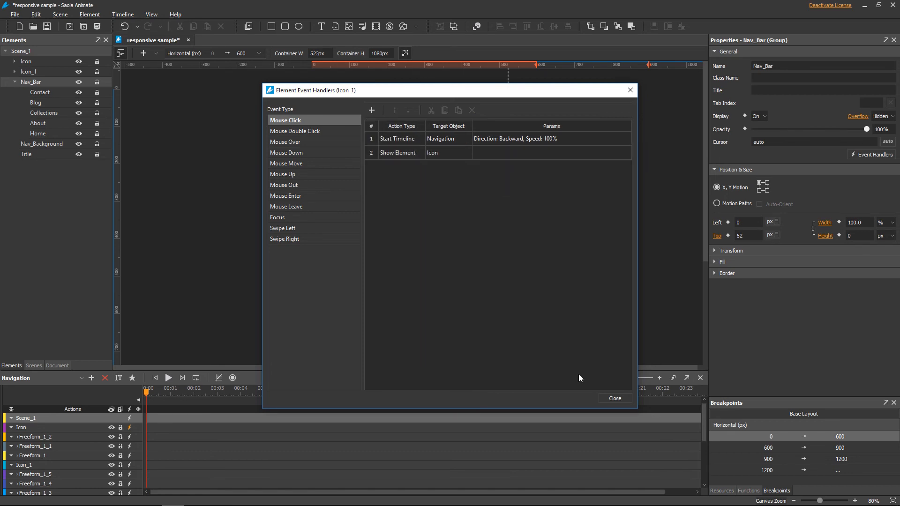
pyautogui.click(614, 398)
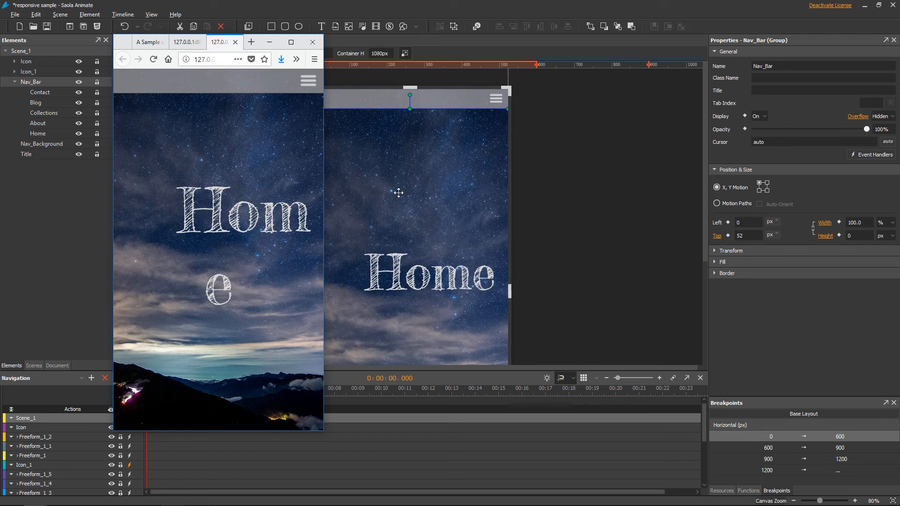
# Step: Click the hamburger icon to open, then close, the five-item mobile menu
pyautogui.click(308, 80)
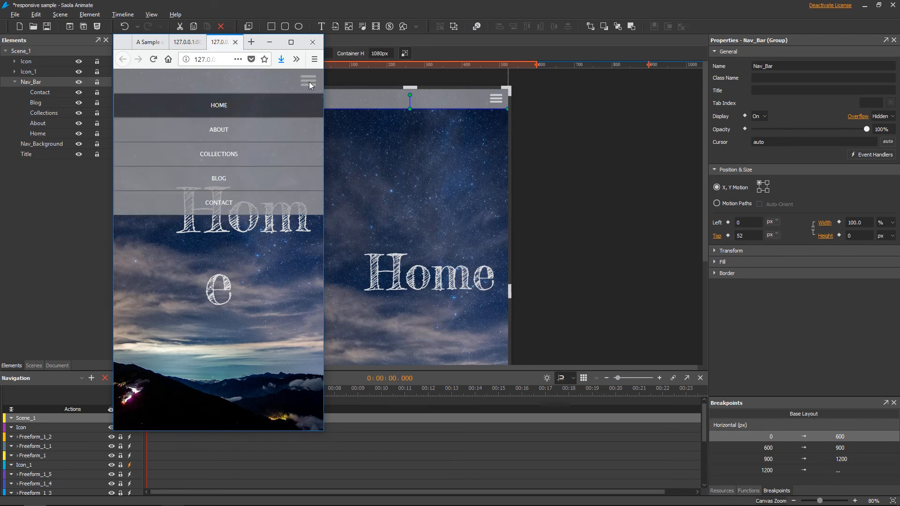
pyautogui.click(308, 80)
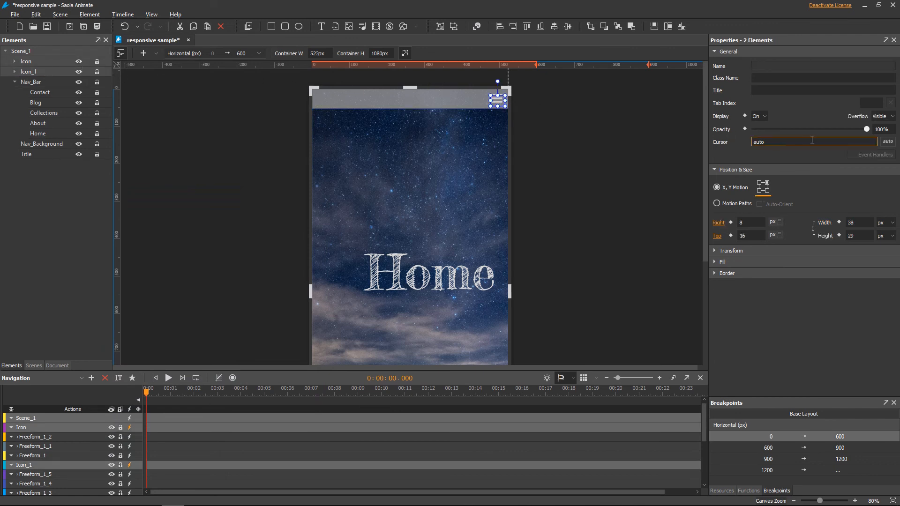
# Step: Set a pointer cursor on both icons, retest the menu, then select the Title's font size
pyautogui.write('pointer')
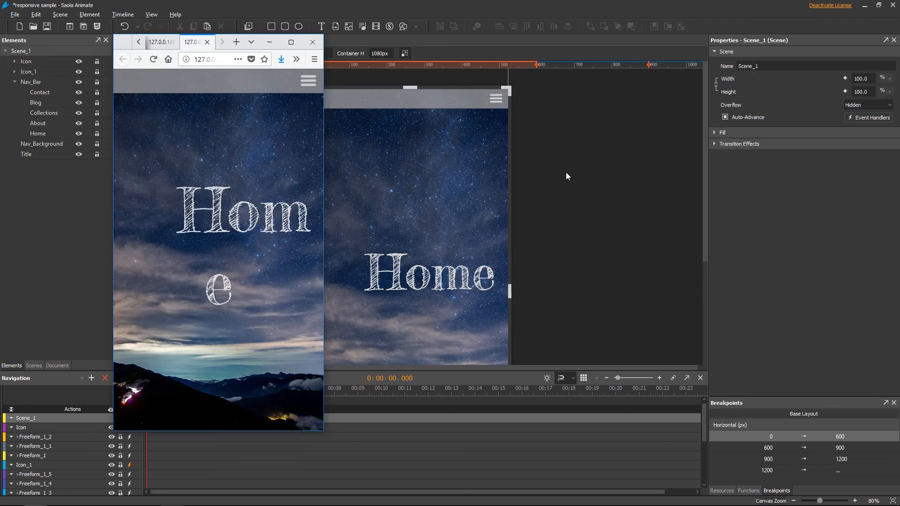
pyautogui.click(309, 80)
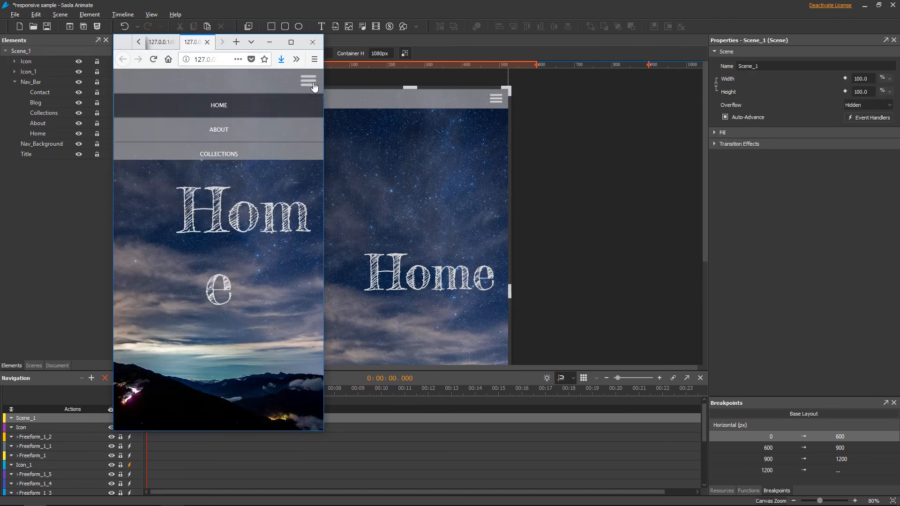
pyautogui.click(309, 80)
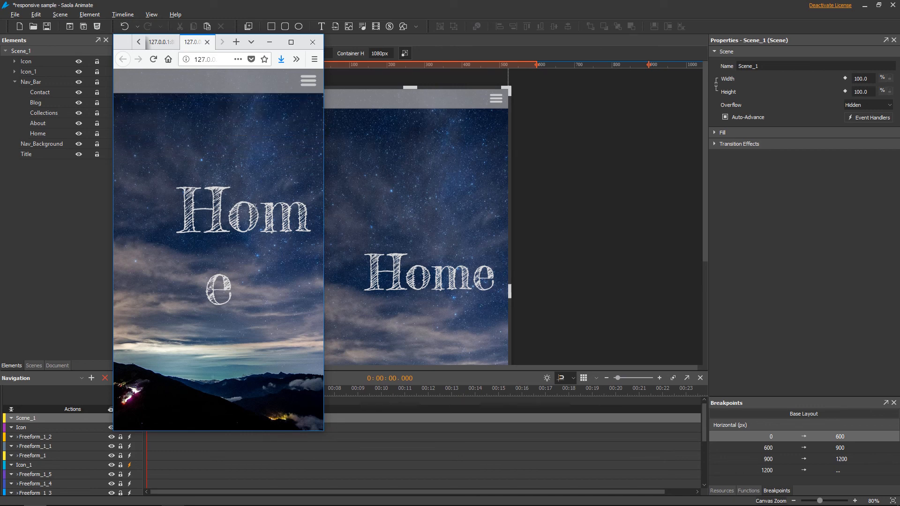
pyautogui.click(429, 275)
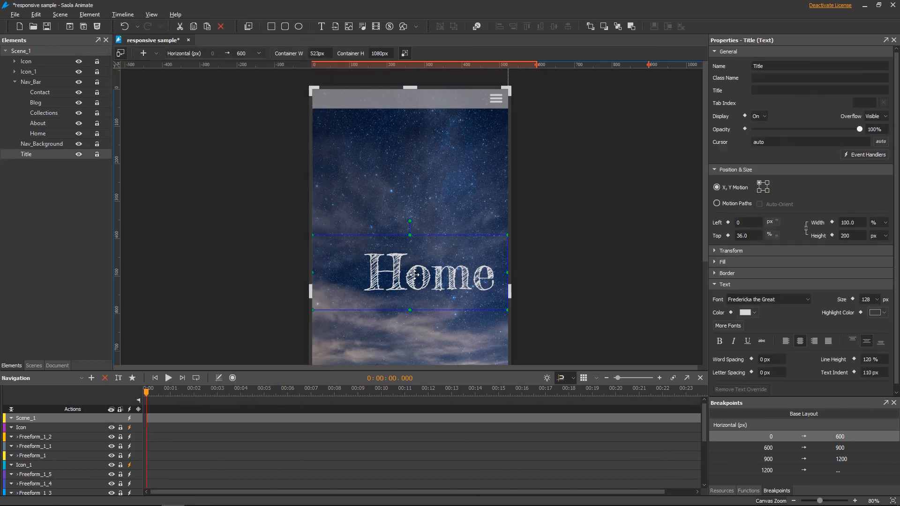
pyautogui.tripleClick(867, 299)
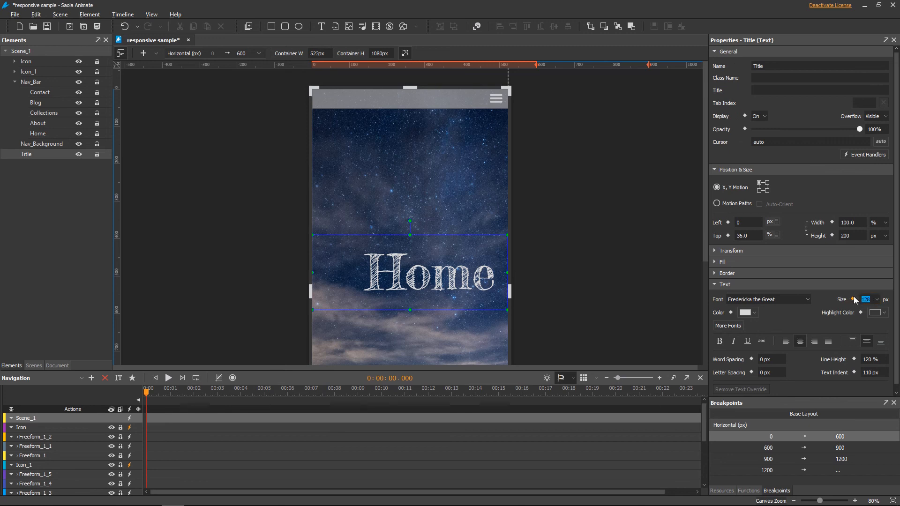